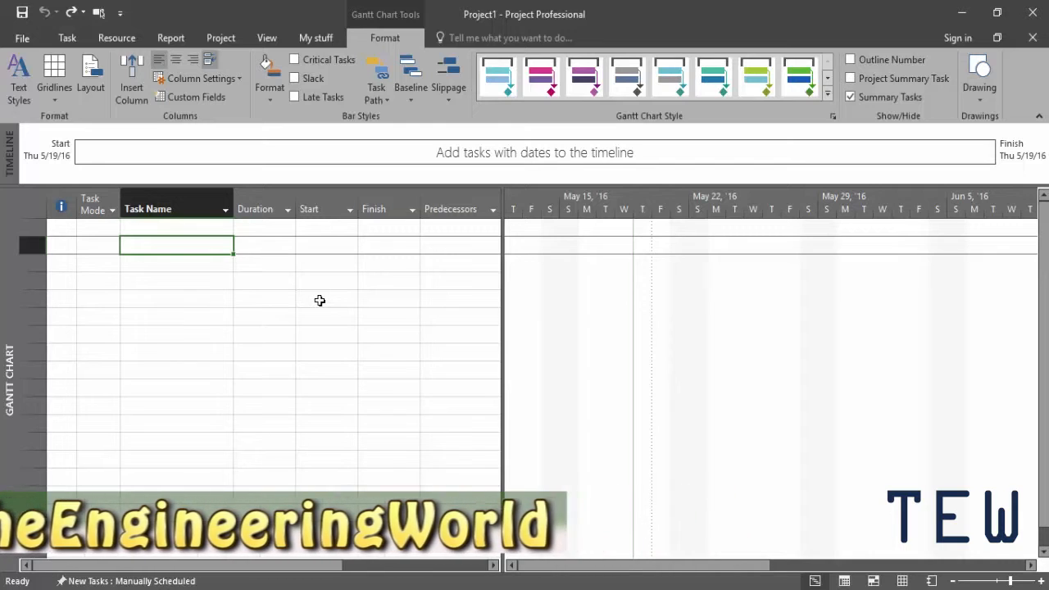
# - Switch the ribbon from Gantt bar formatting back to the everyday Task commands
pyautogui.click(66, 38)
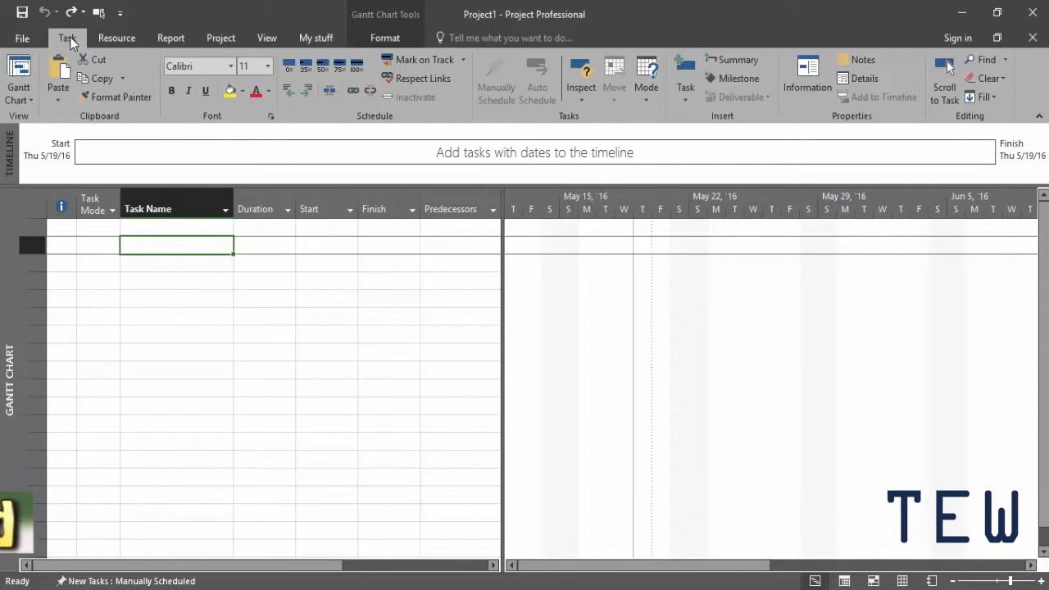
pyautogui.moveTo(219, 38)
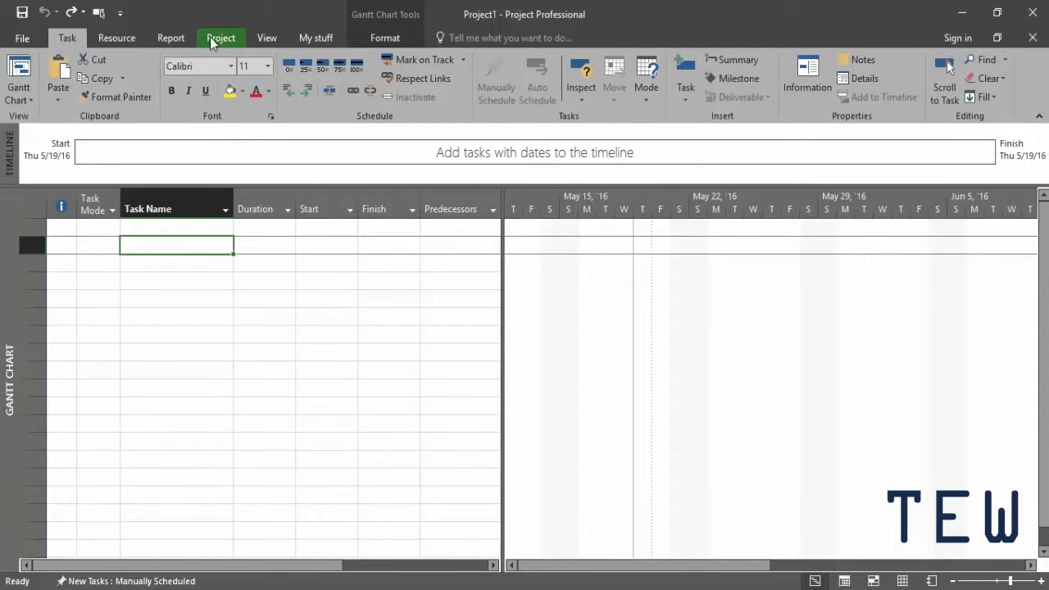
pyautogui.moveTo(195, 246)
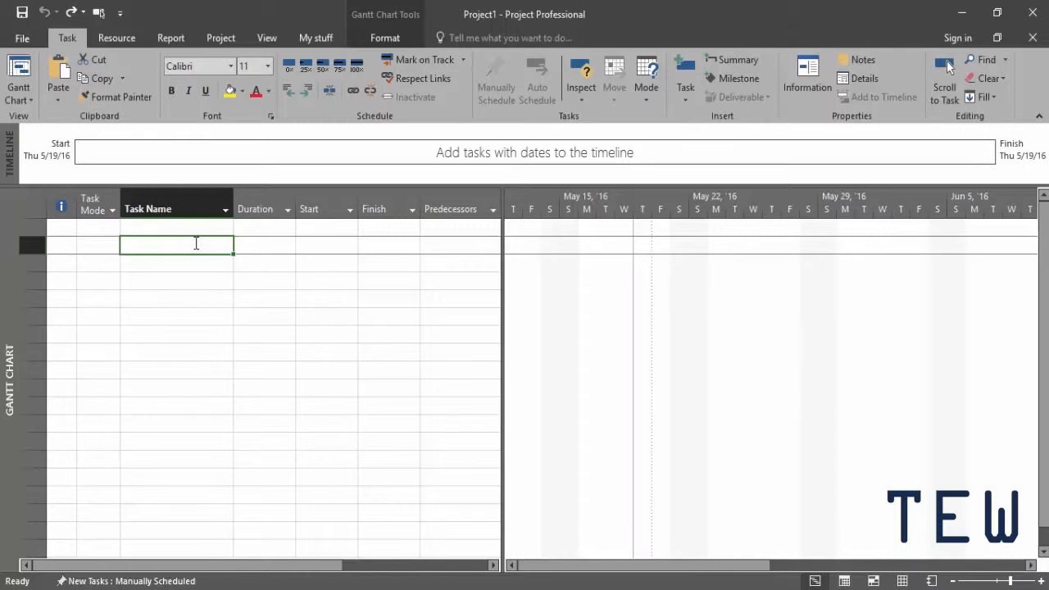
# - Enter a first task named 'My Task of Pack office' in the Task Name column
pyautogui.write('My')
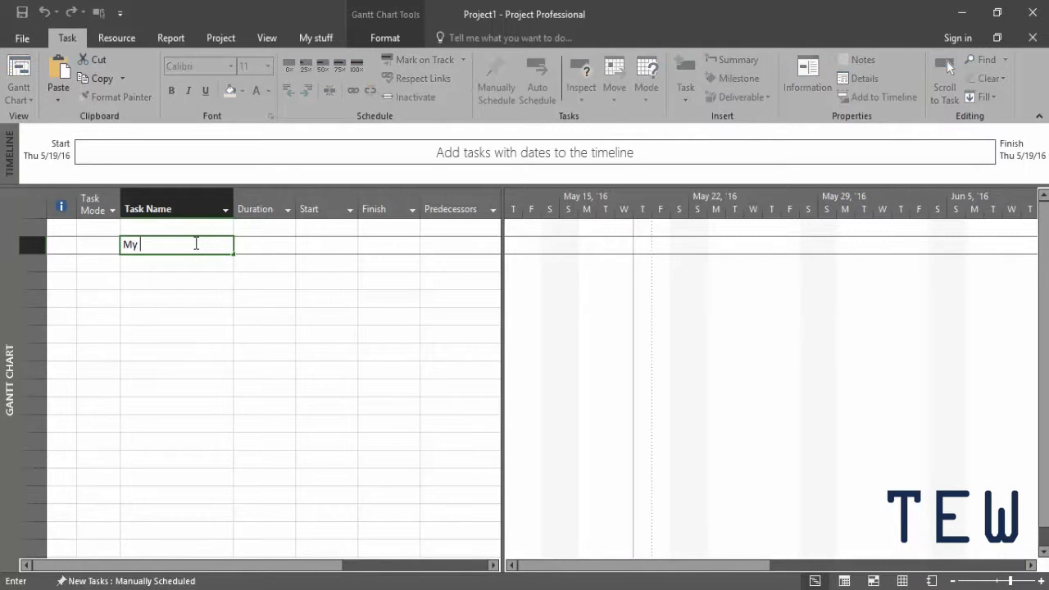
pyautogui.write('Tas')
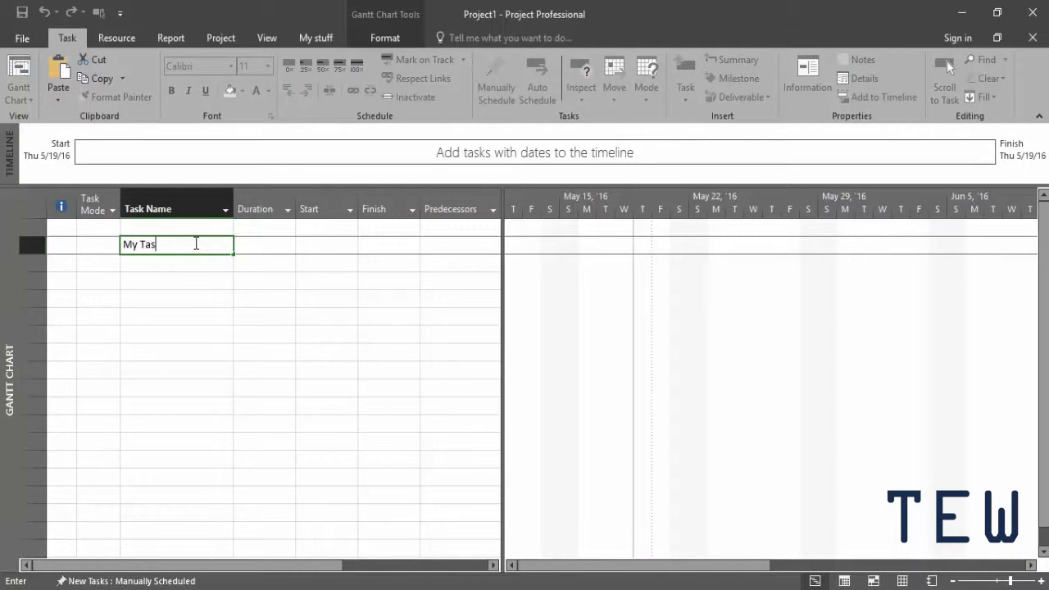
pyautogui.write('k o')
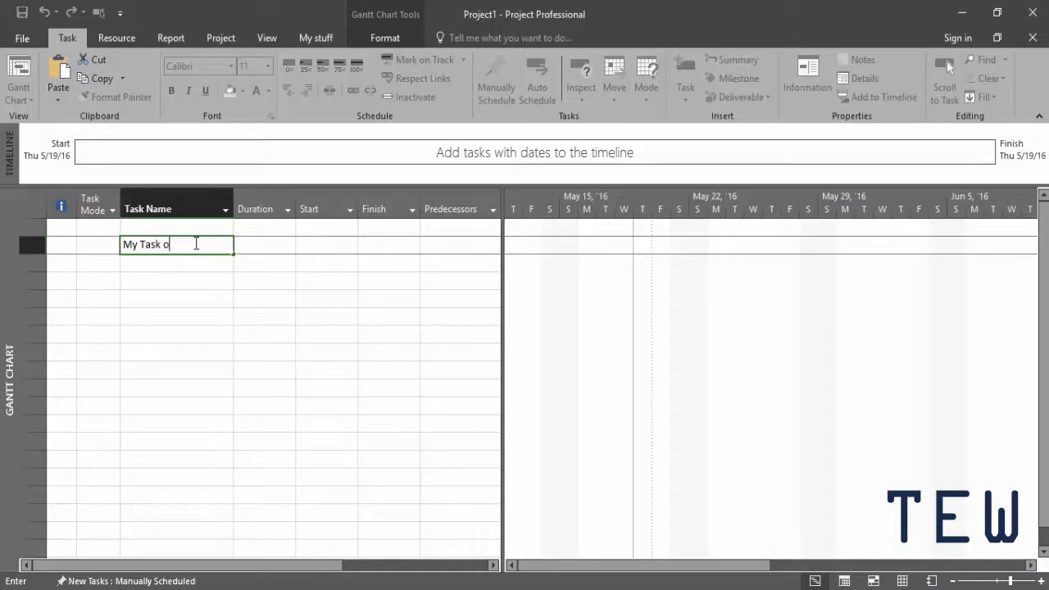
pyautogui.write('f Pack o')
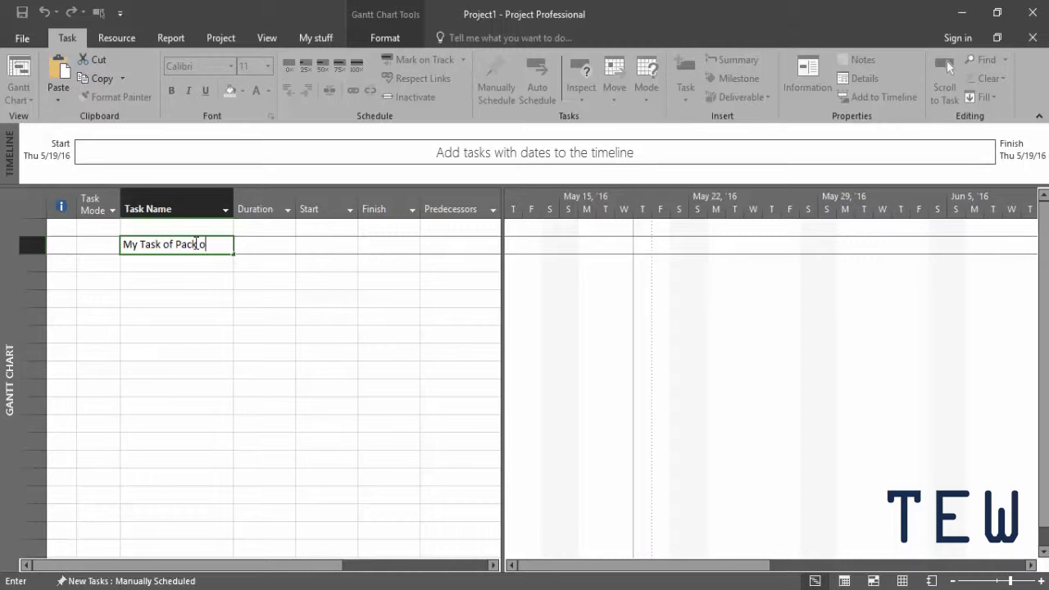
pyautogui.write('ffice')
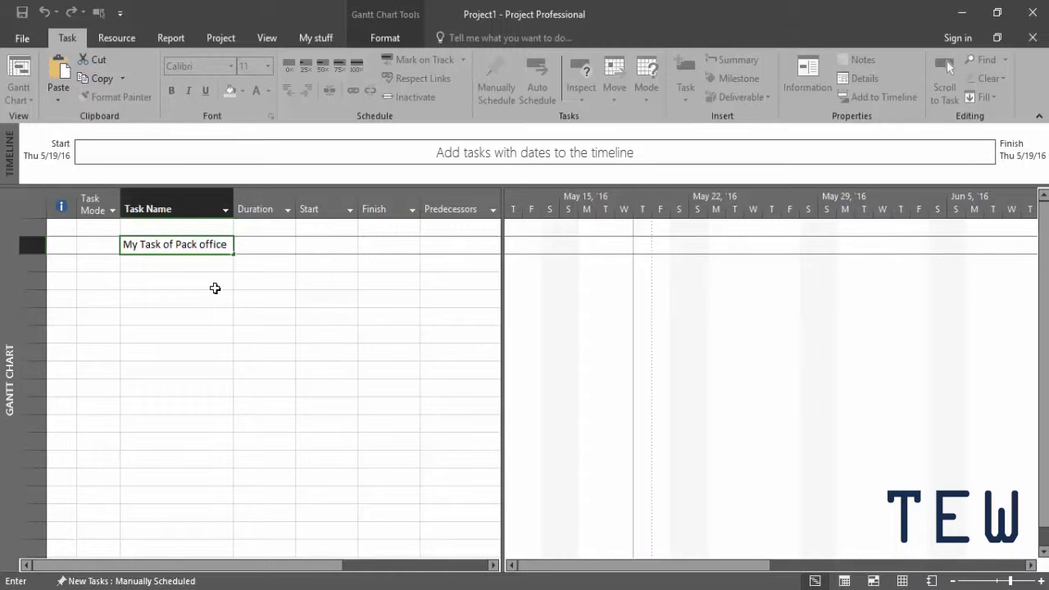
pyautogui.press('enter')
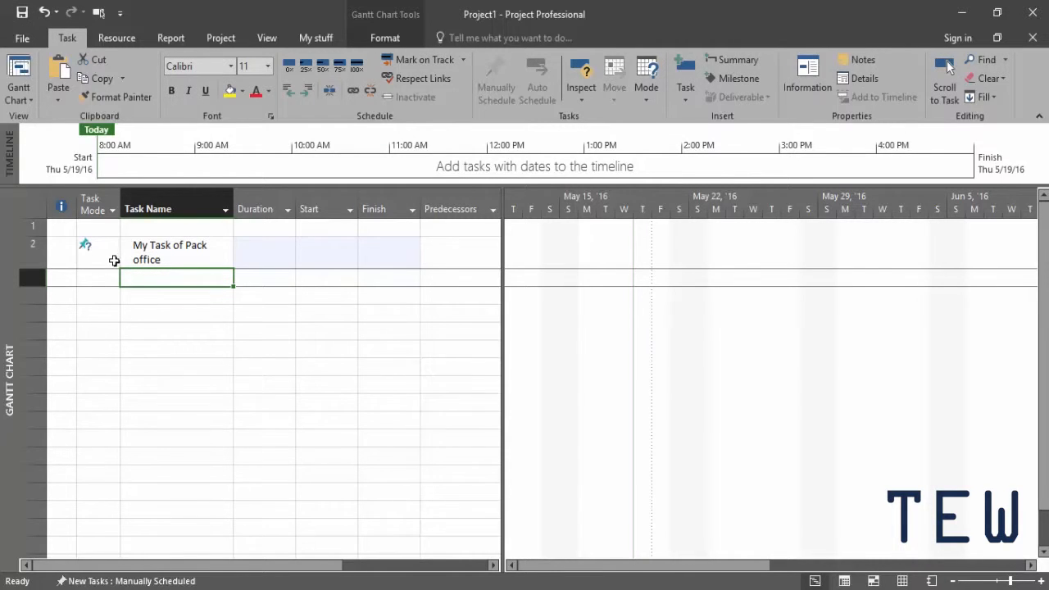
# - Give the Pack office task a start date of 5/15/2016
pyautogui.click(319, 252)
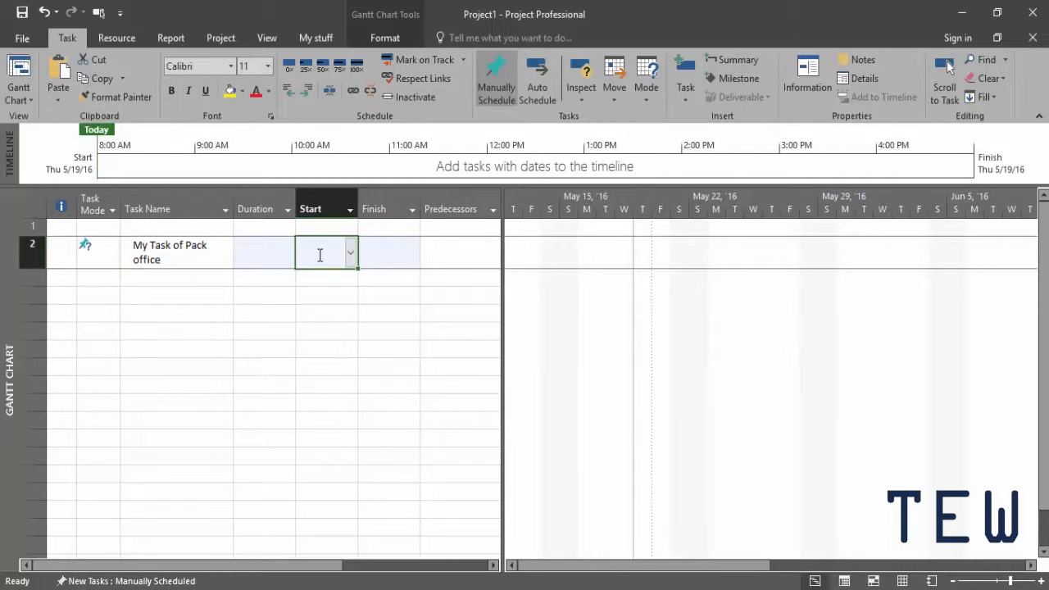
pyautogui.write('5/')
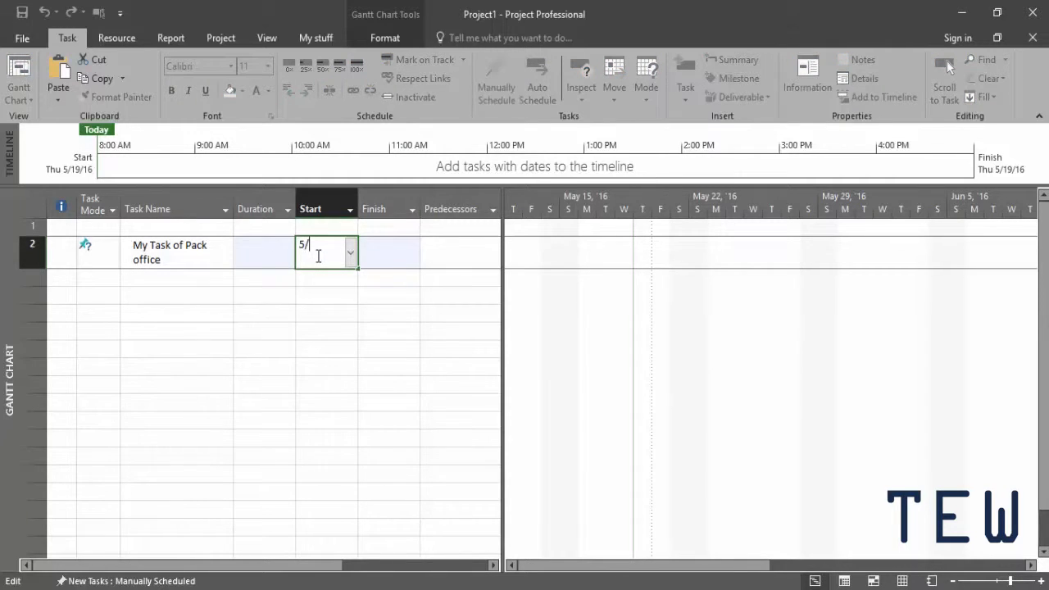
pyautogui.write('15/')
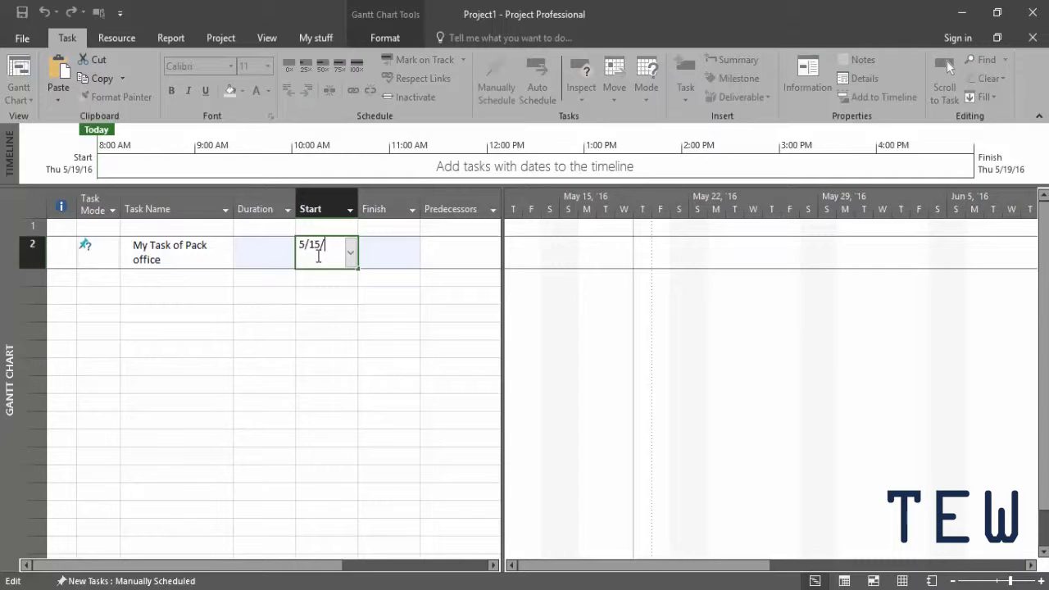
pyautogui.write('2016')
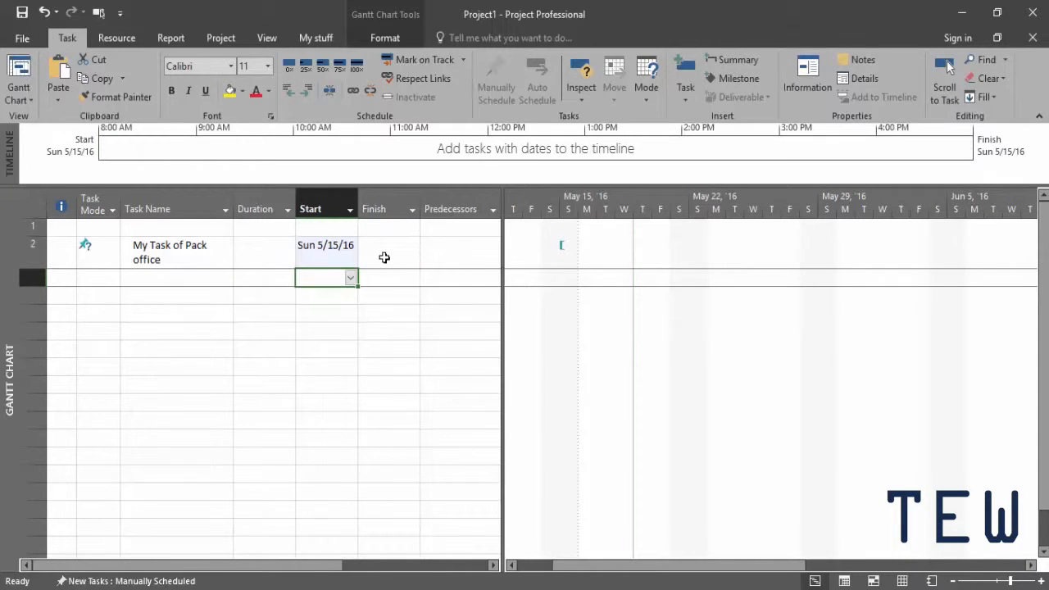
# - Enter the text note 'marco me' into the task's Duration cell
pyautogui.click(254, 249)
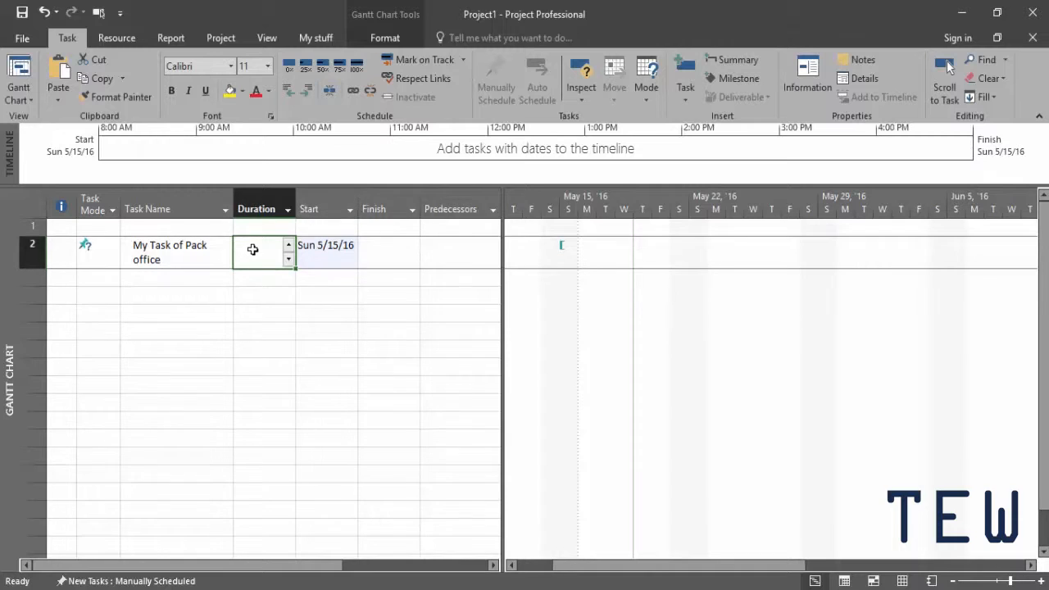
pyautogui.write('m')
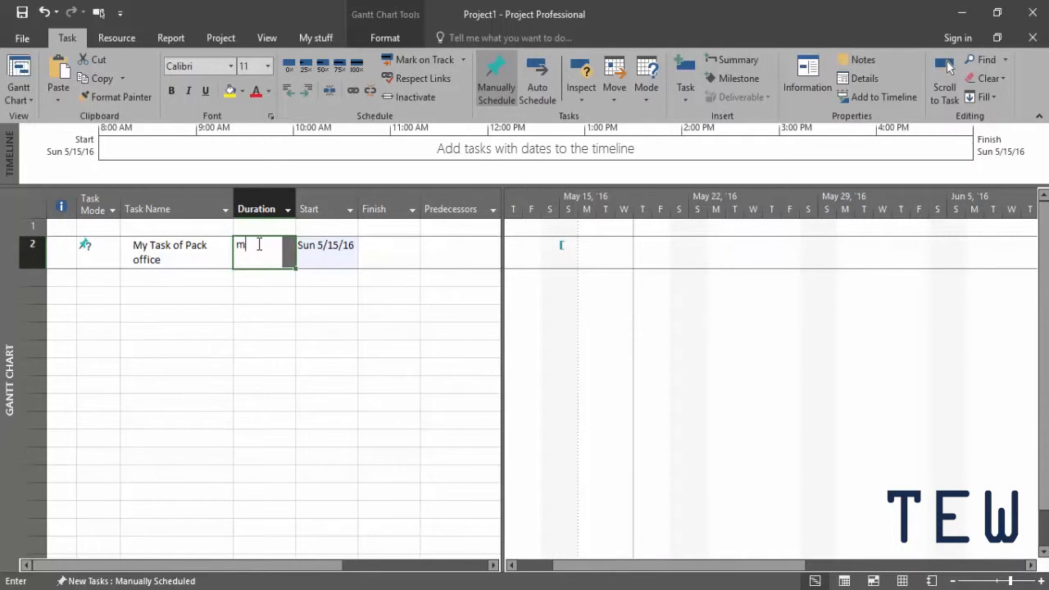
pyautogui.write('arco me')
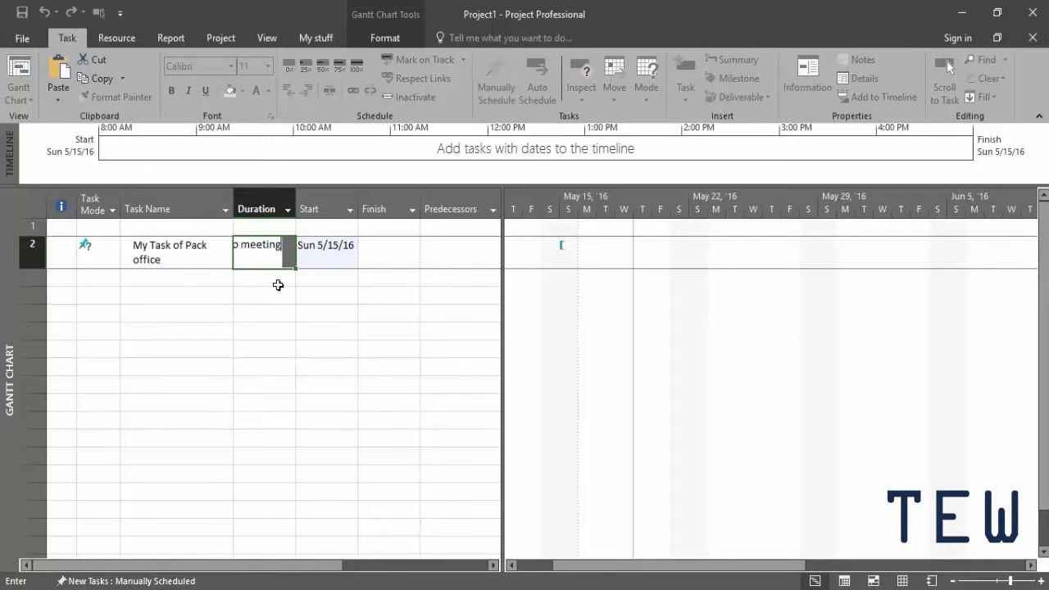
pyautogui.press('Return')
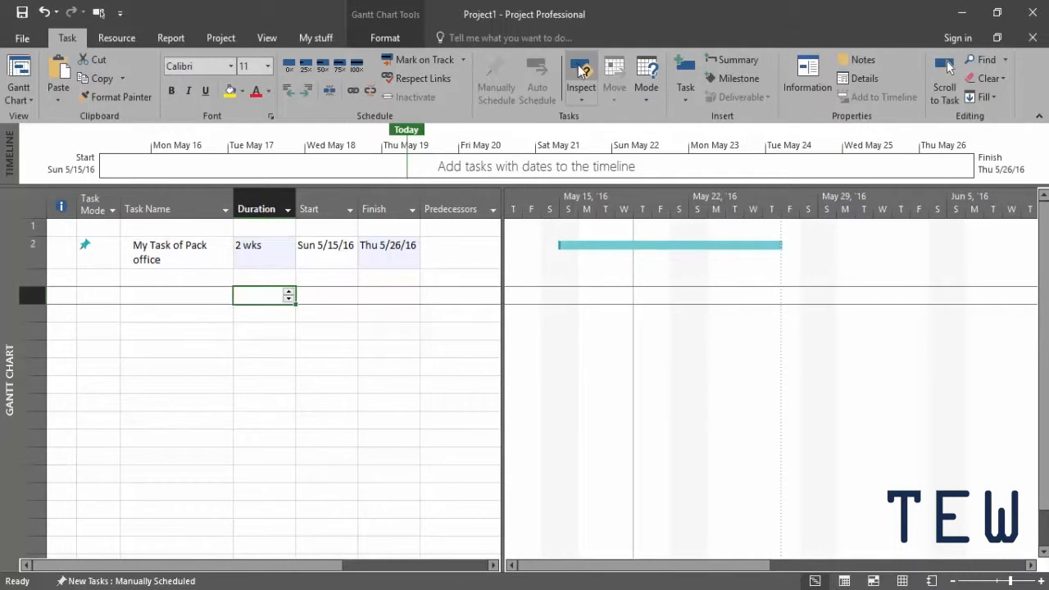
pyautogui.moveTo(331, 314)
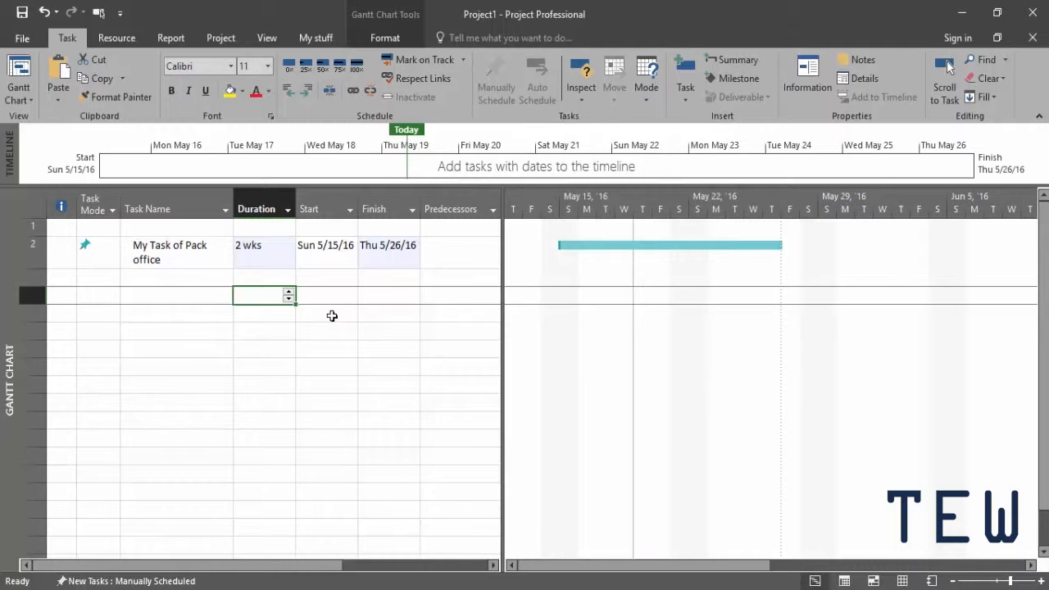
# - Check the task's Task Mode cell, confirming it stays manually scheduled, and move to the next row
pyautogui.click(99, 251)
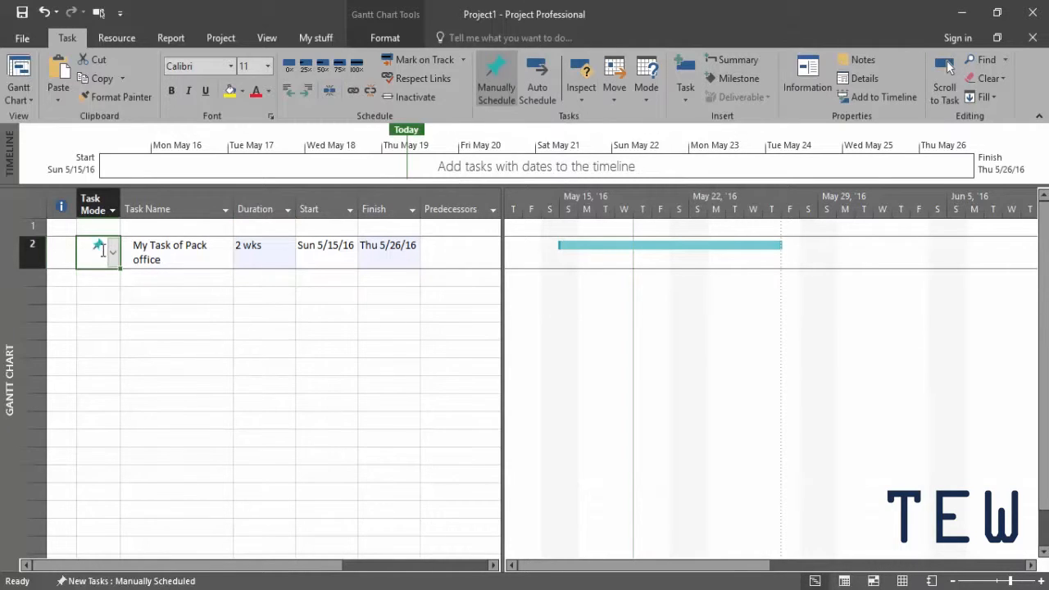
pyautogui.moveTo(270, 256)
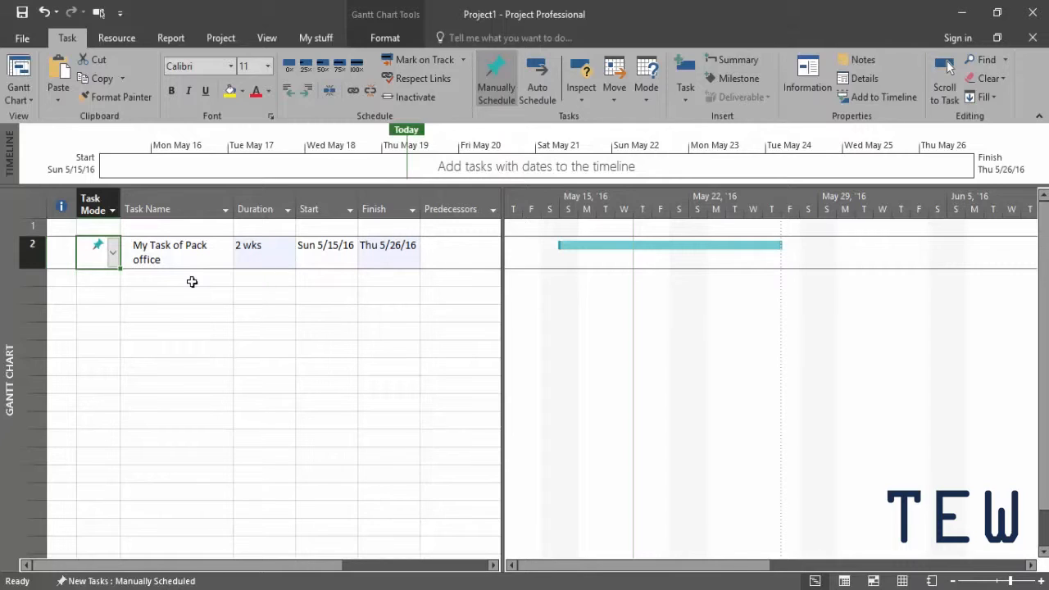
pyautogui.click(177, 282)
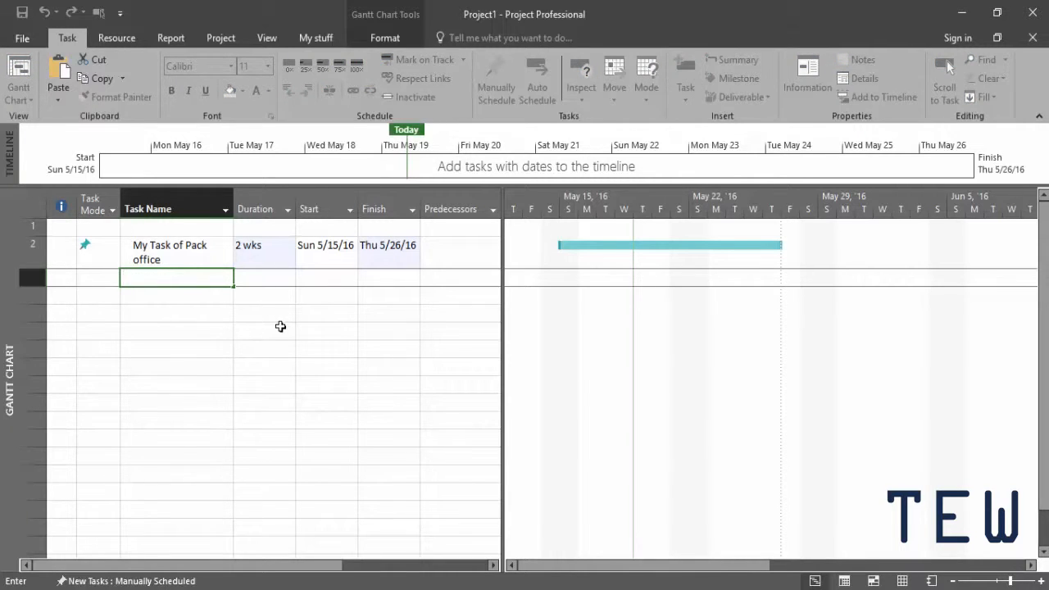
# - Enter a second task named 'new task' below the first one
pyautogui.write('new task')
pyautogui.click(264, 277)
pyautogui.write('3 days')
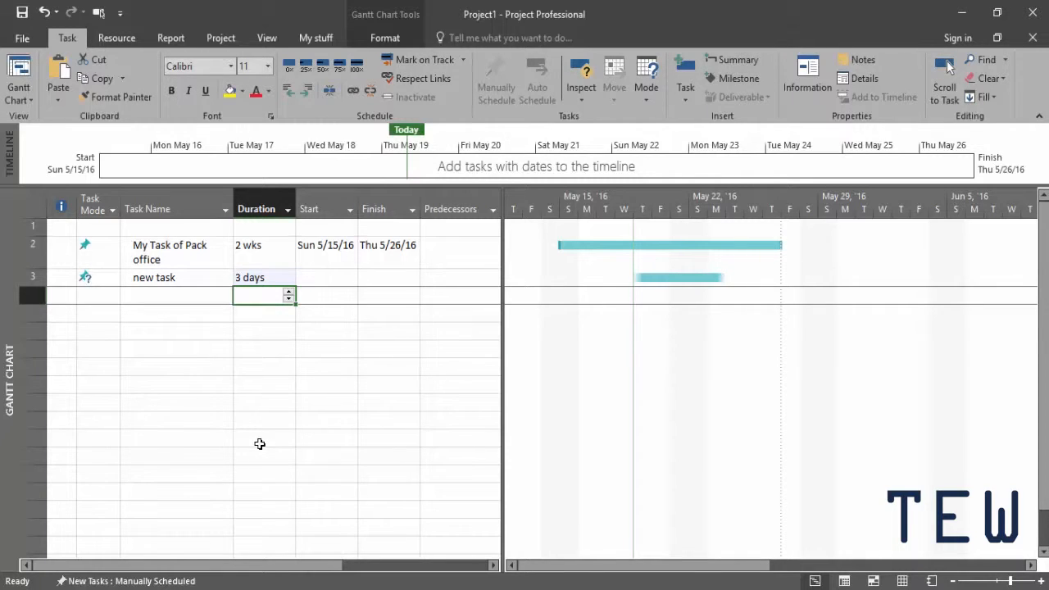
pyautogui.moveTo(270, 353)
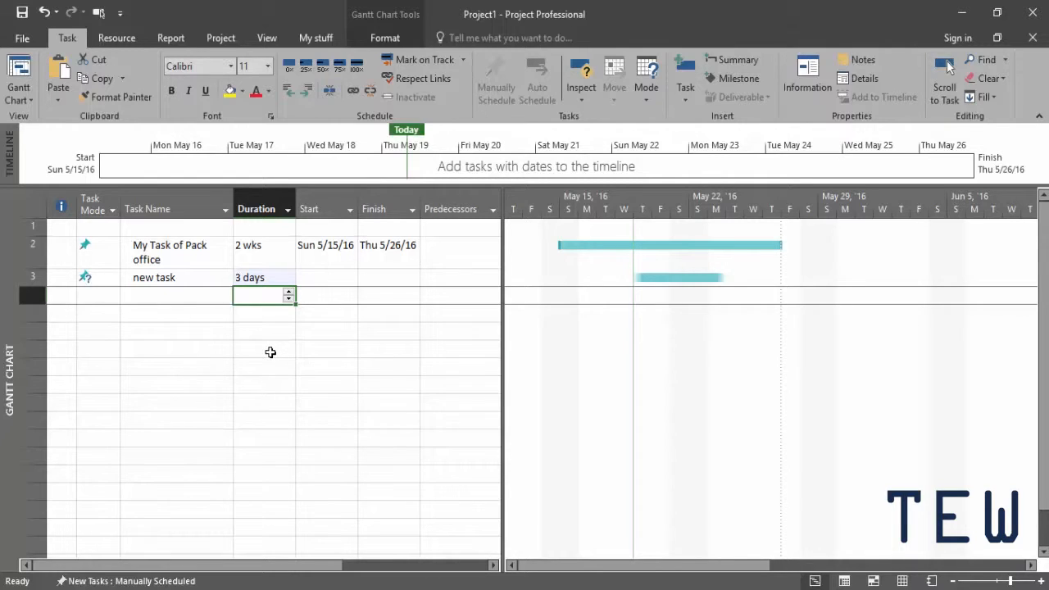
pyautogui.moveTo(320, 277)
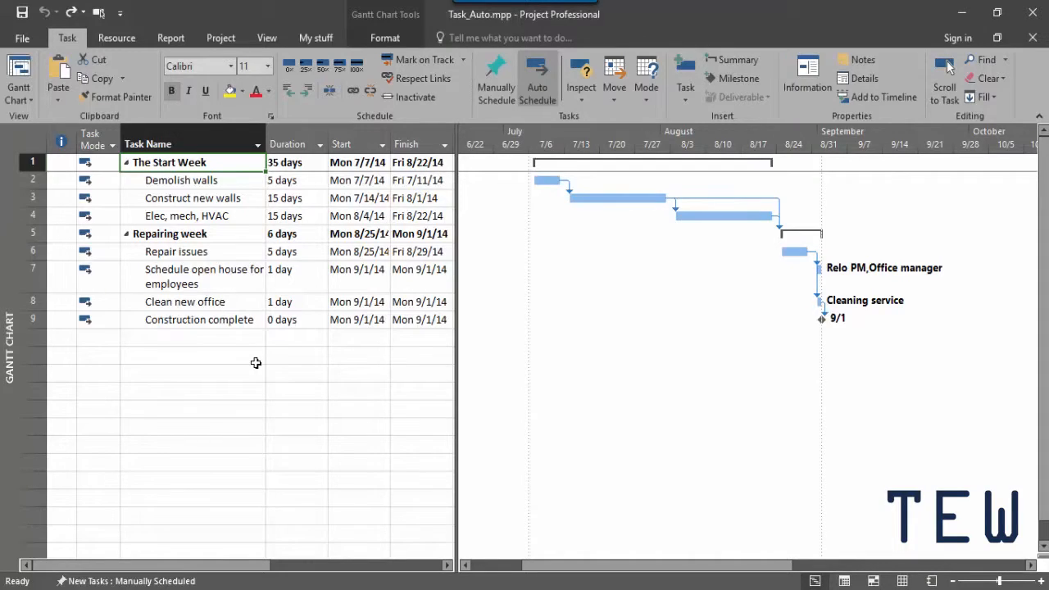
pyautogui.moveTo(537, 78)
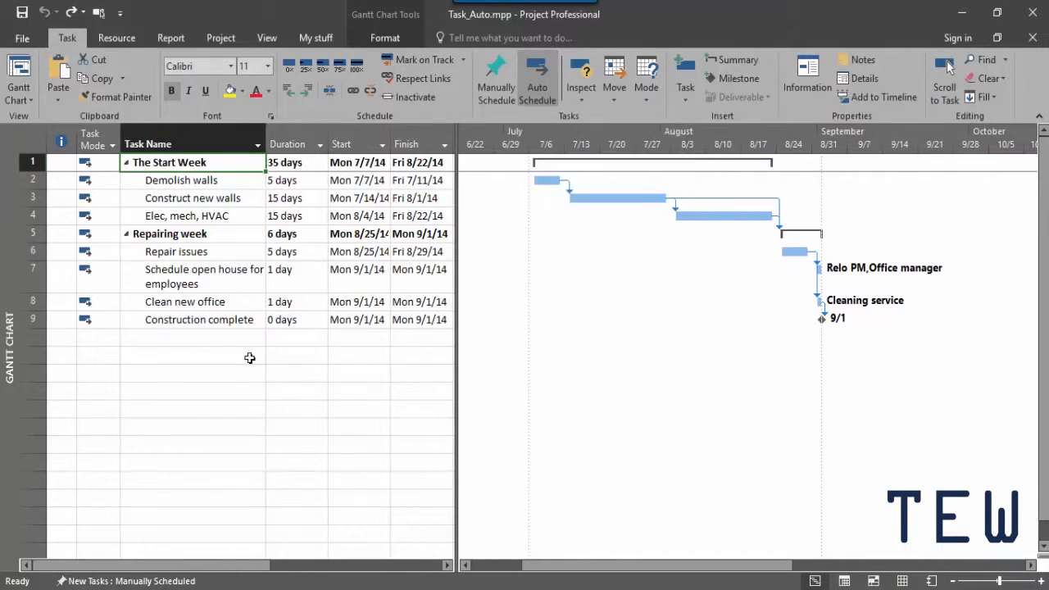
# - Add a task named 'New task' in row 10 below Construction complete
pyautogui.click(177, 337)
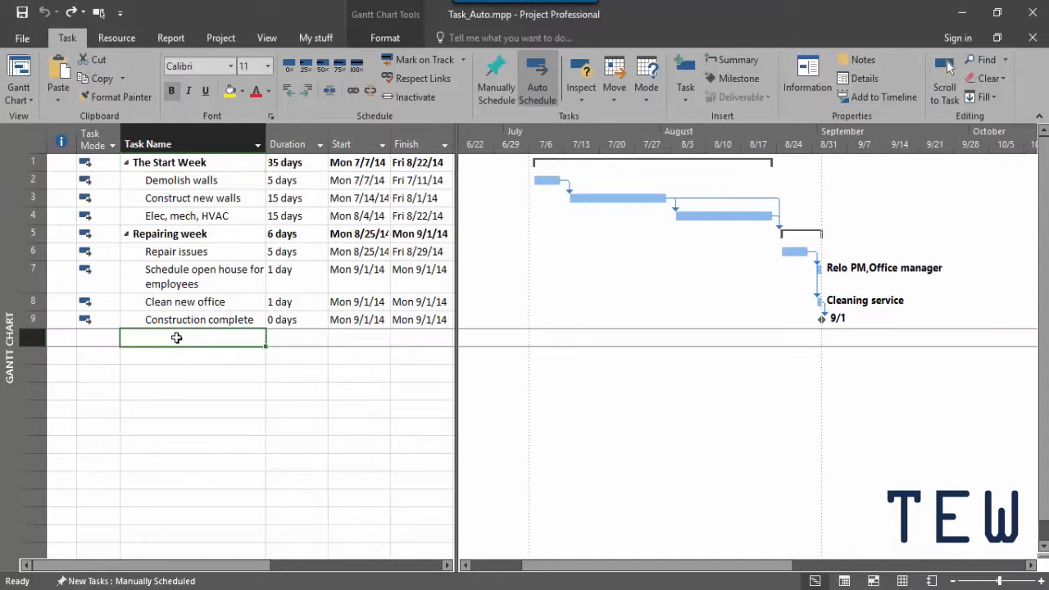
pyautogui.write('New')
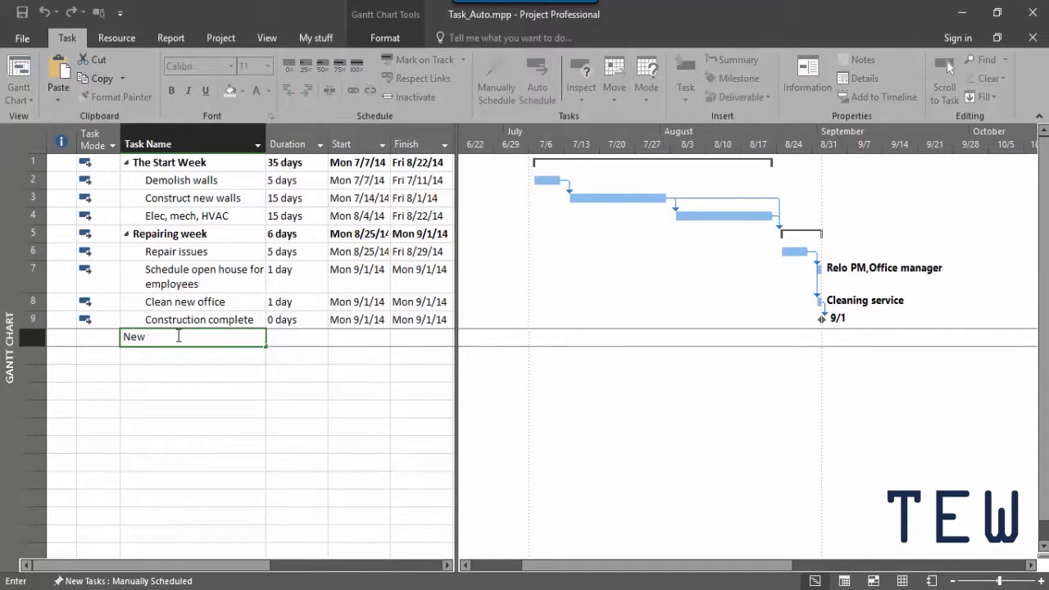
pyautogui.write('task')
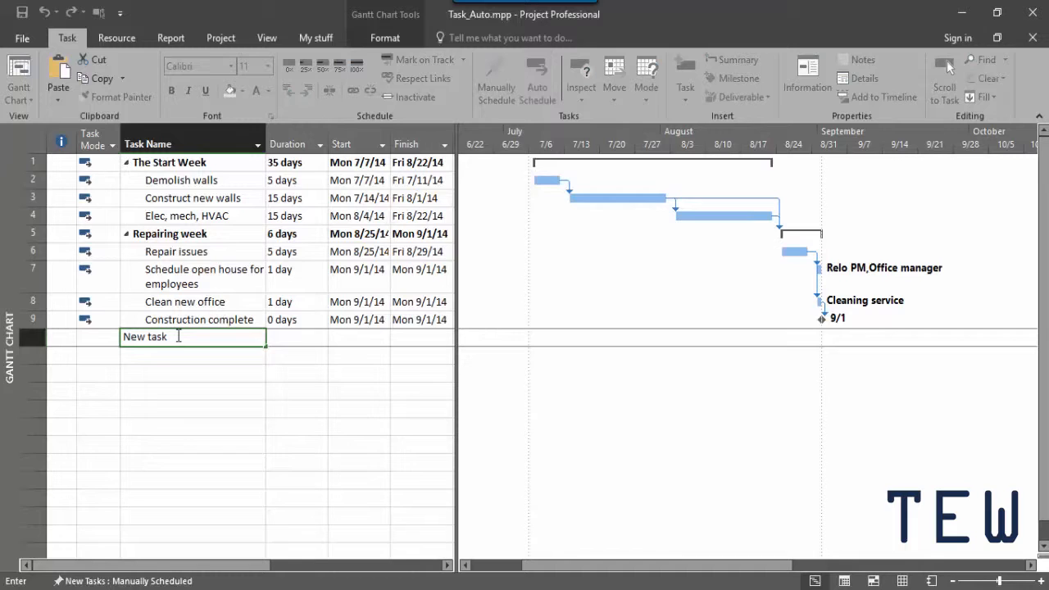
pyautogui.press('Return')
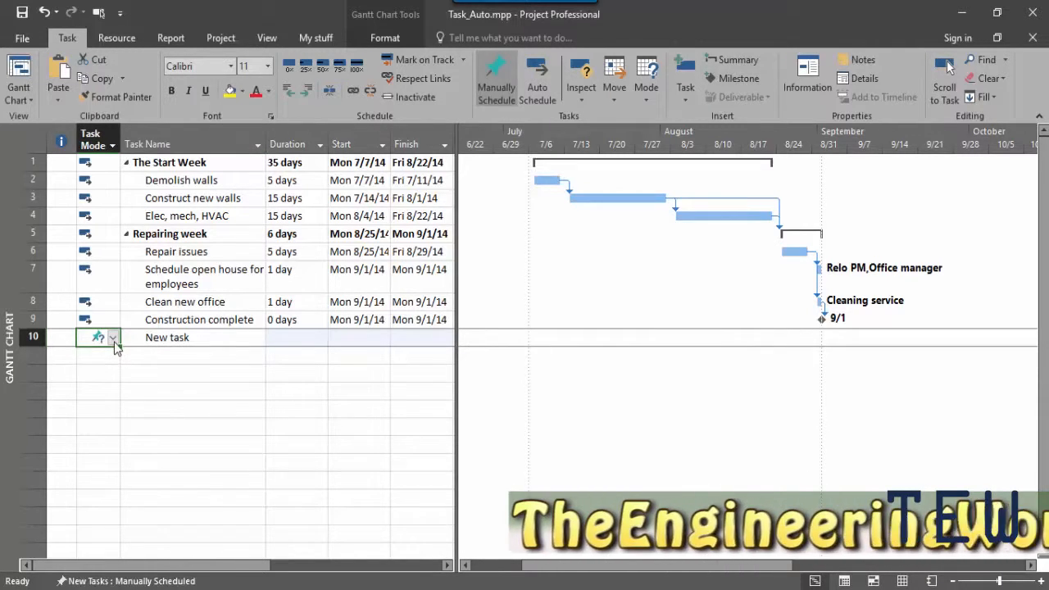
# - Set New task to Auto Scheduled in the Task Mode column
pyautogui.click(113, 338)
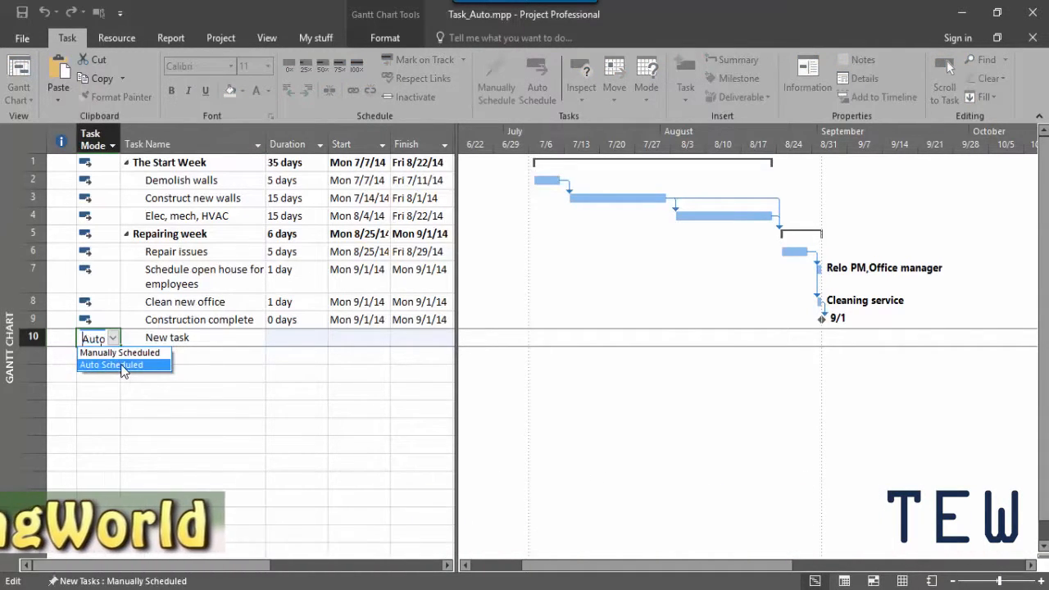
pyautogui.click(111, 363)
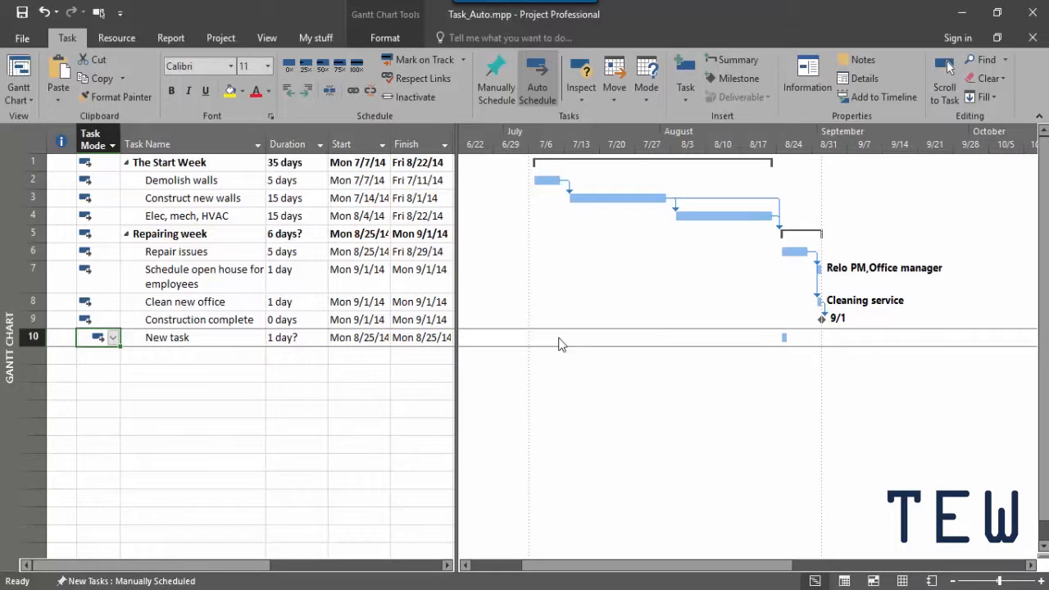
pyautogui.moveTo(783, 339)
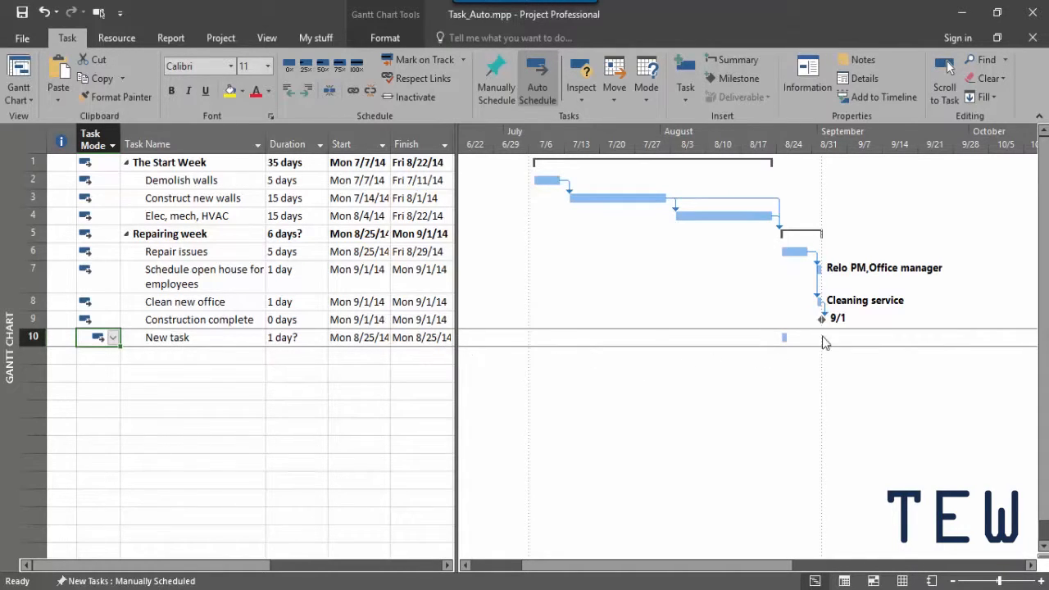
pyautogui.moveTo(775, 354)
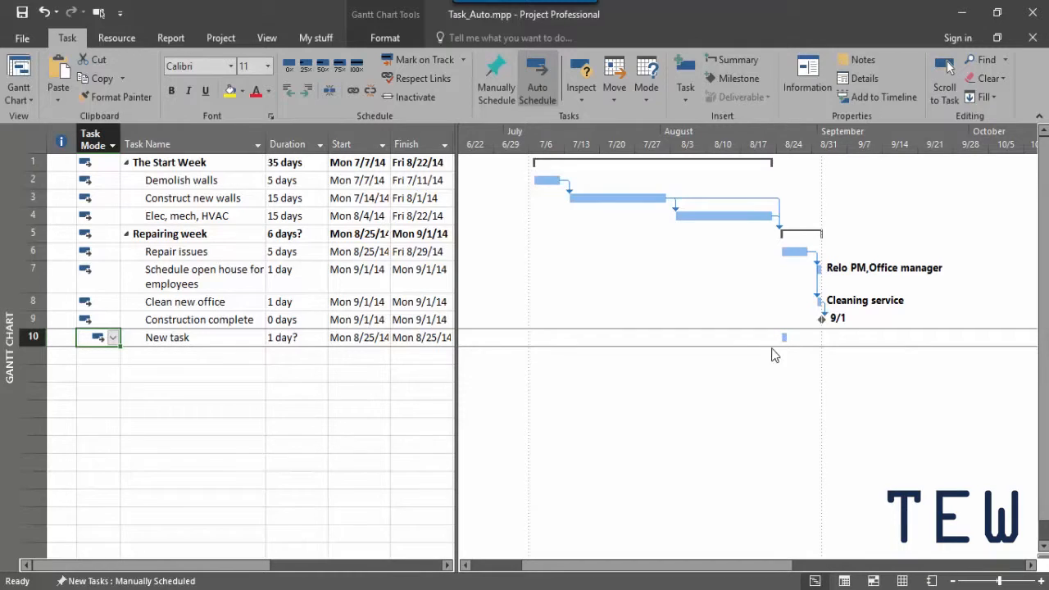
pyautogui.moveTo(198, 370)
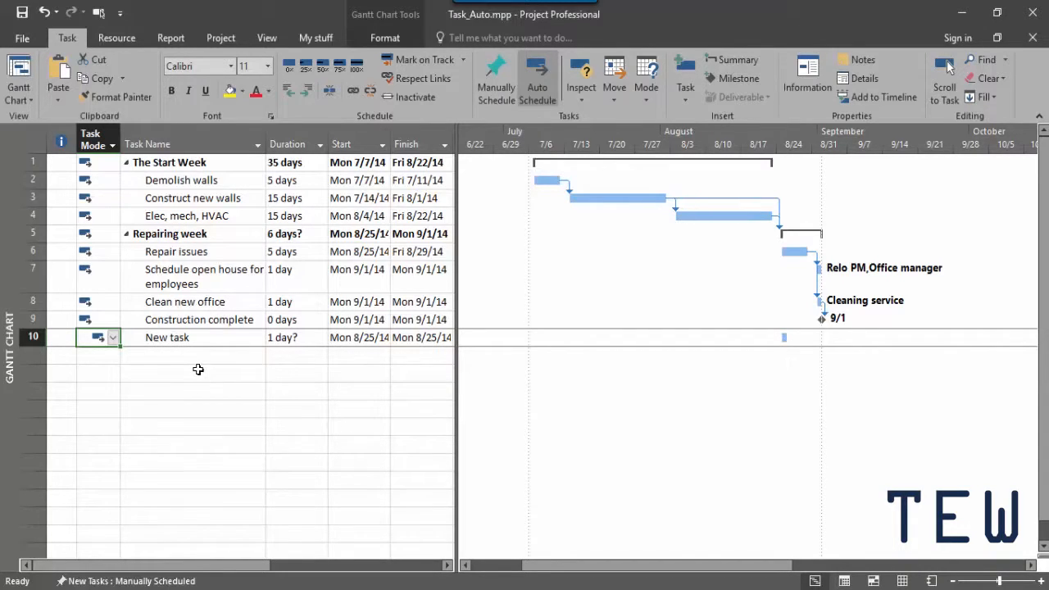
pyautogui.moveTo(167, 246)
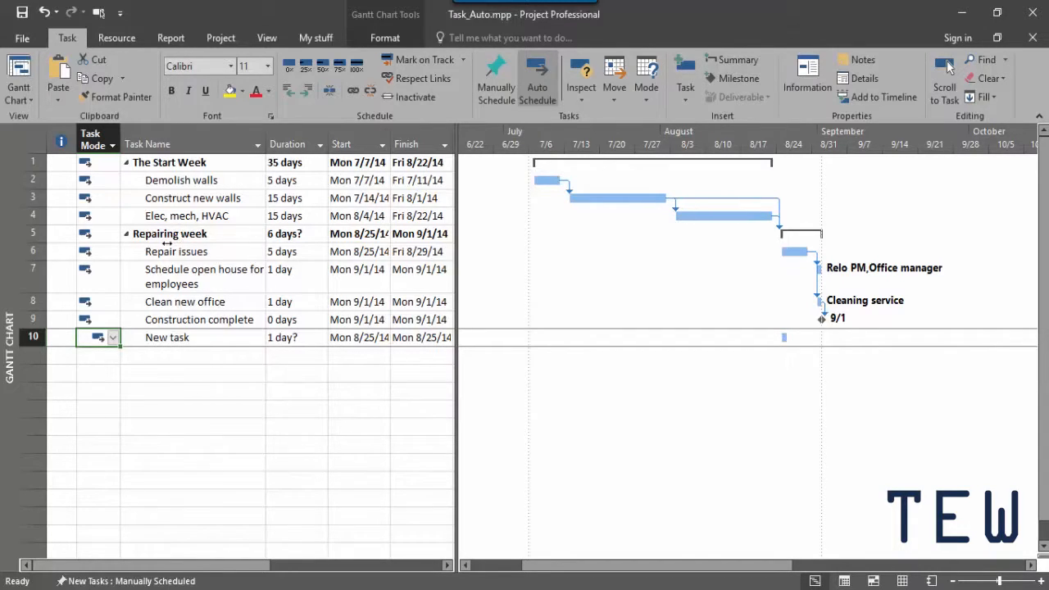
pyautogui.click(193, 233)
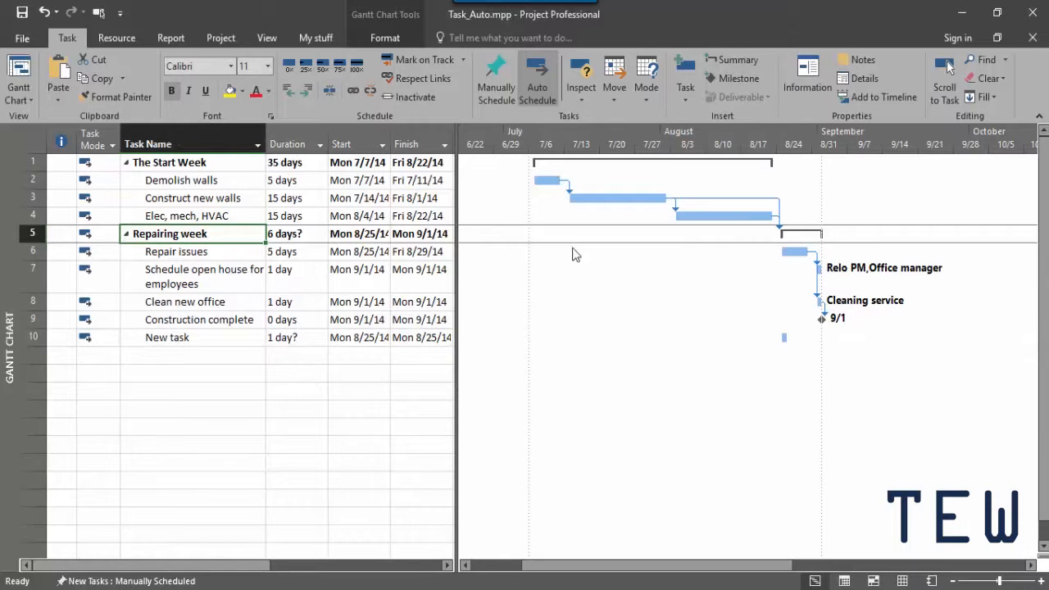
pyautogui.moveTo(778, 278)
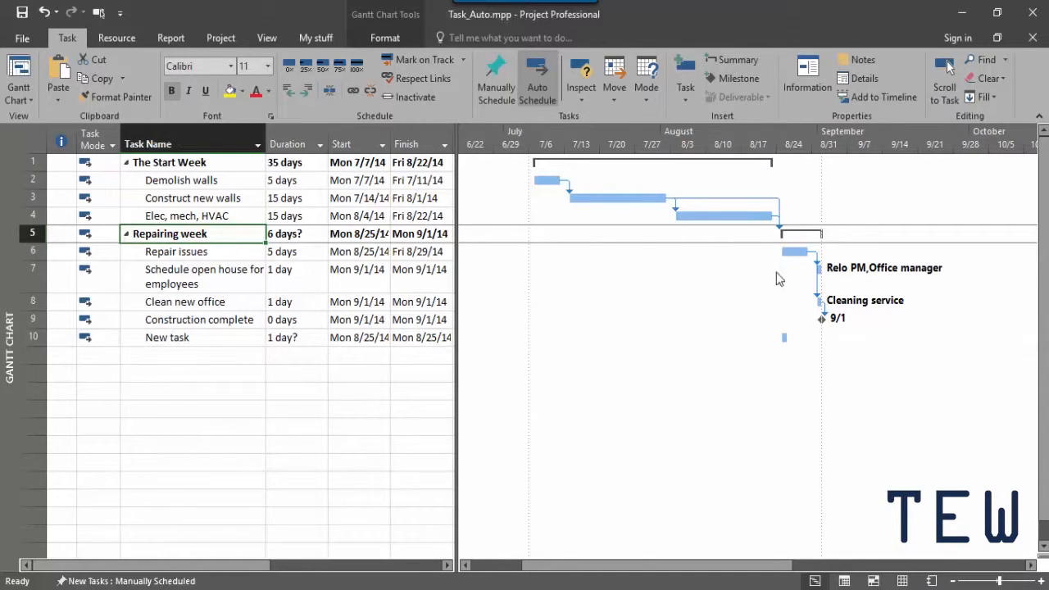
pyautogui.moveTo(272, 357)
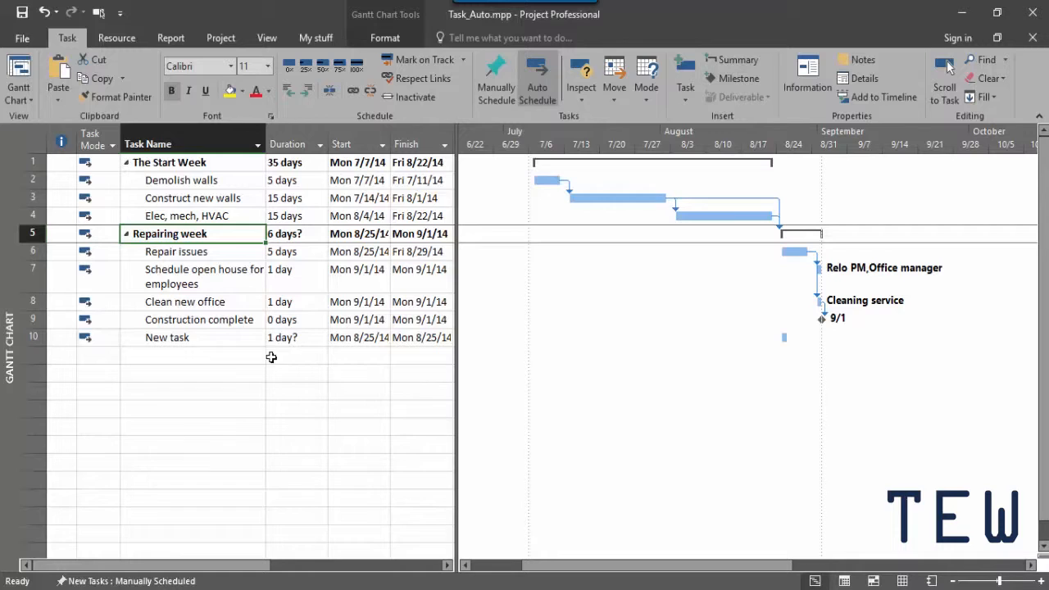
# - Raise New task's duration to 3 days with the spinner, running Mon 8/25/14 to Fri 8/29/14
pyautogui.click(292, 338)
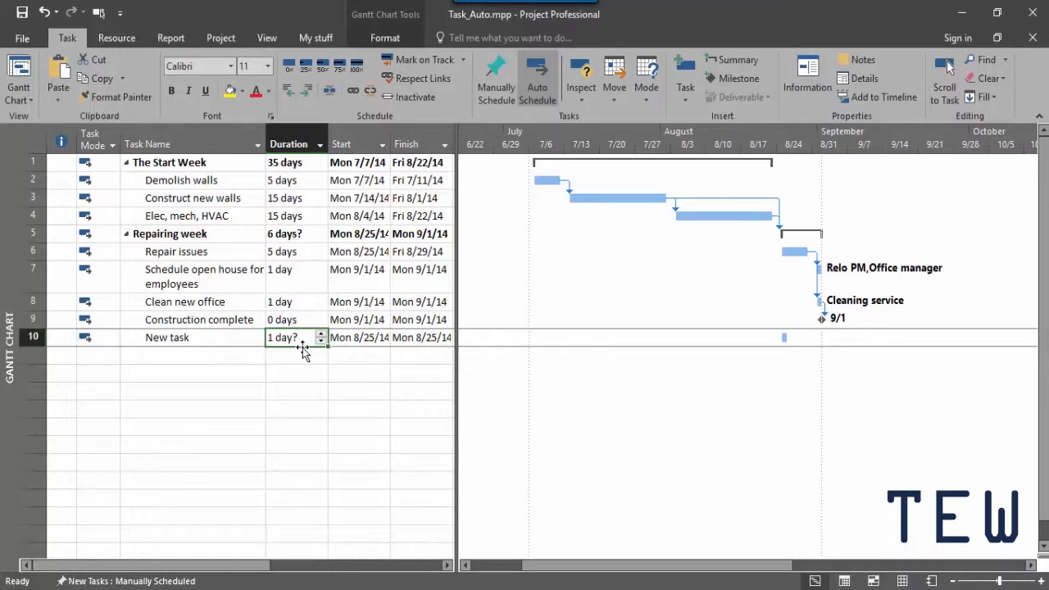
pyautogui.moveTo(306, 337)
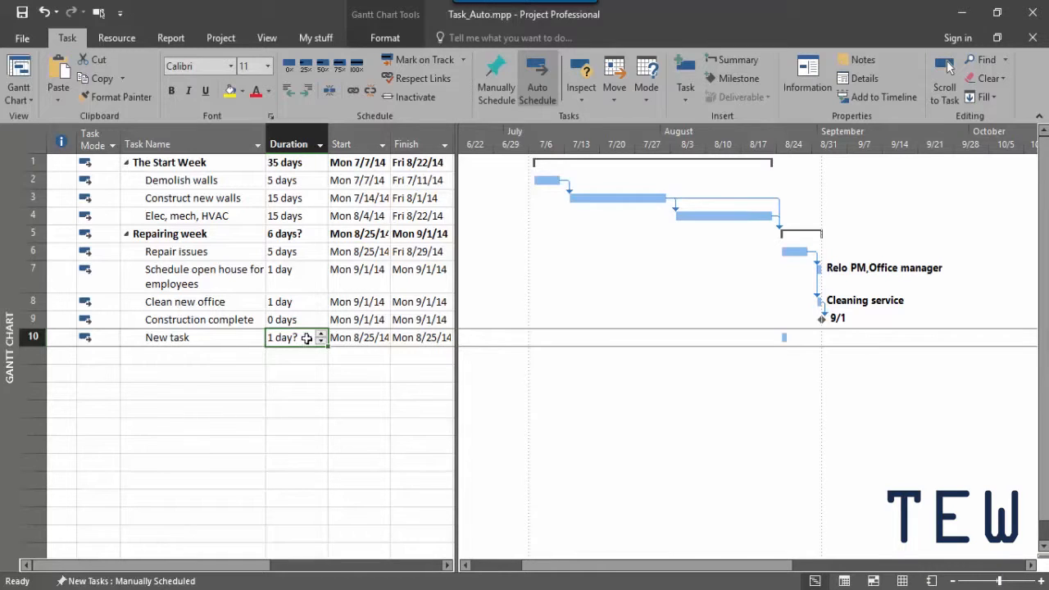
pyautogui.click(322, 334)
pyautogui.write('1')
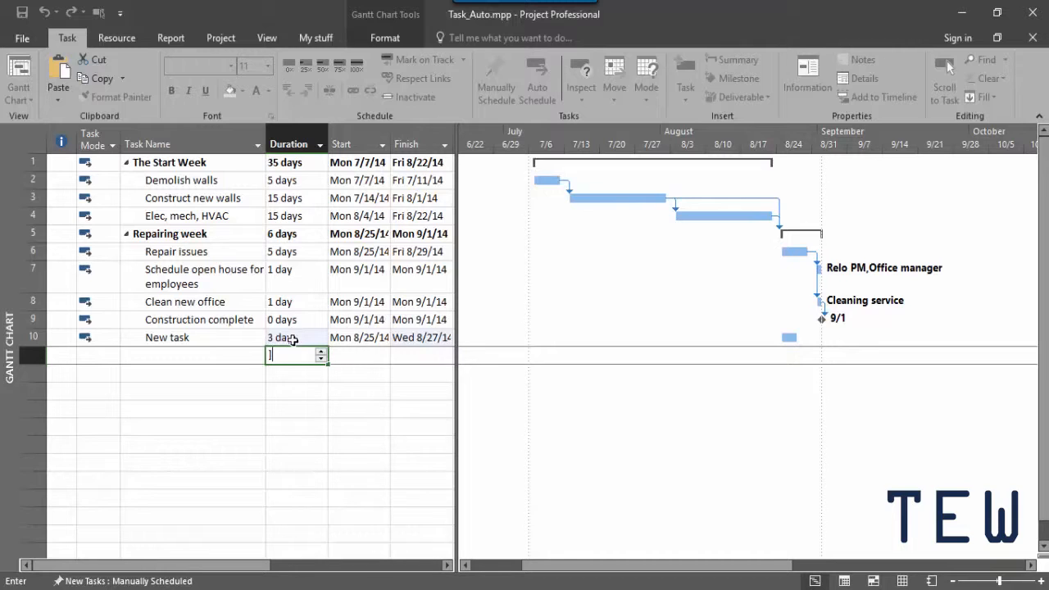
pyautogui.press('Return')
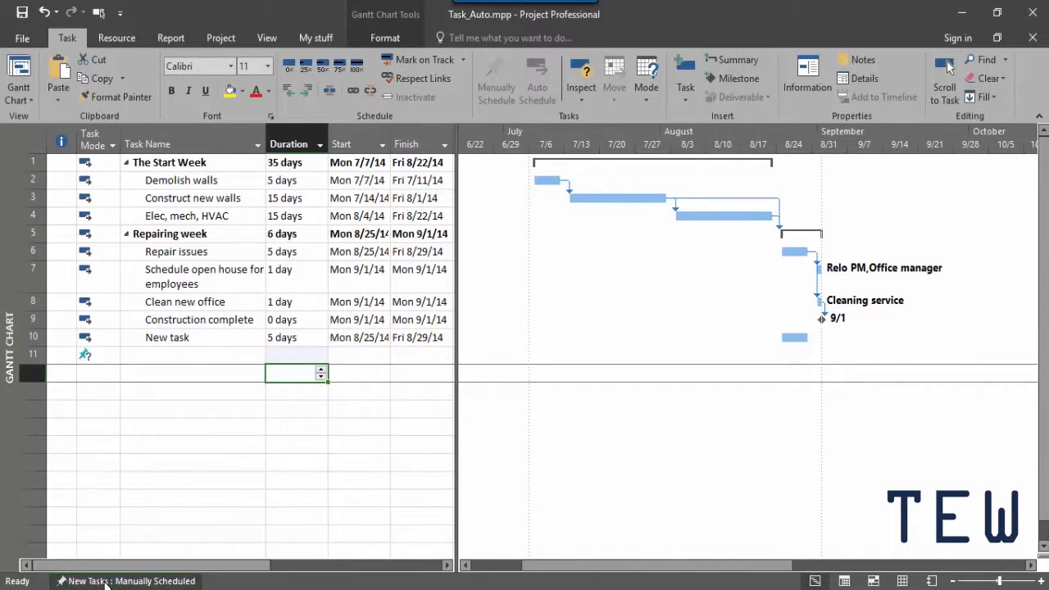
pyautogui.moveTo(107, 549)
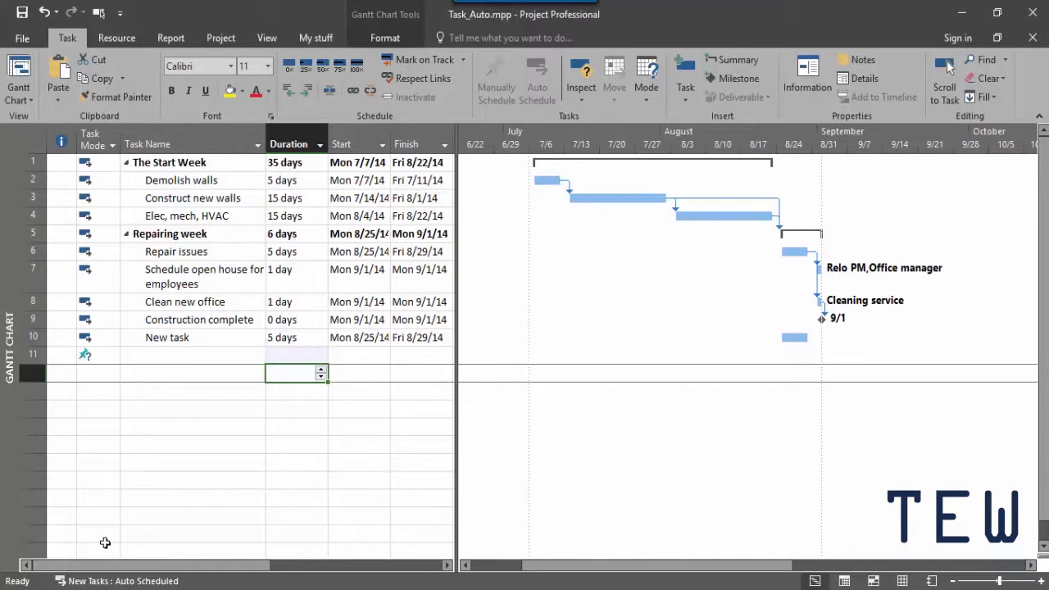
pyautogui.moveTo(187, 503)
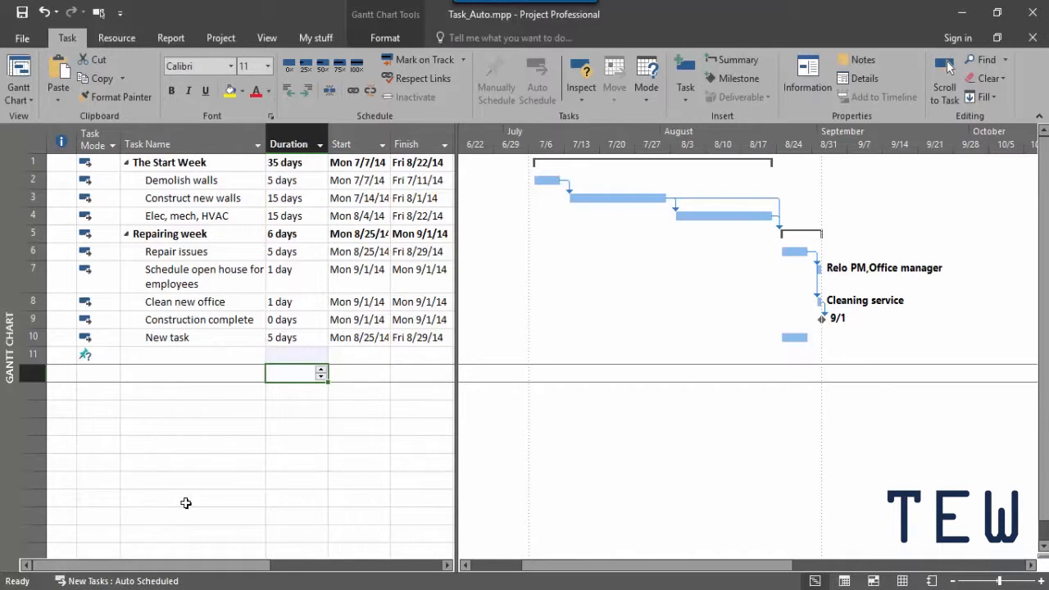
pyautogui.moveTo(161, 443)
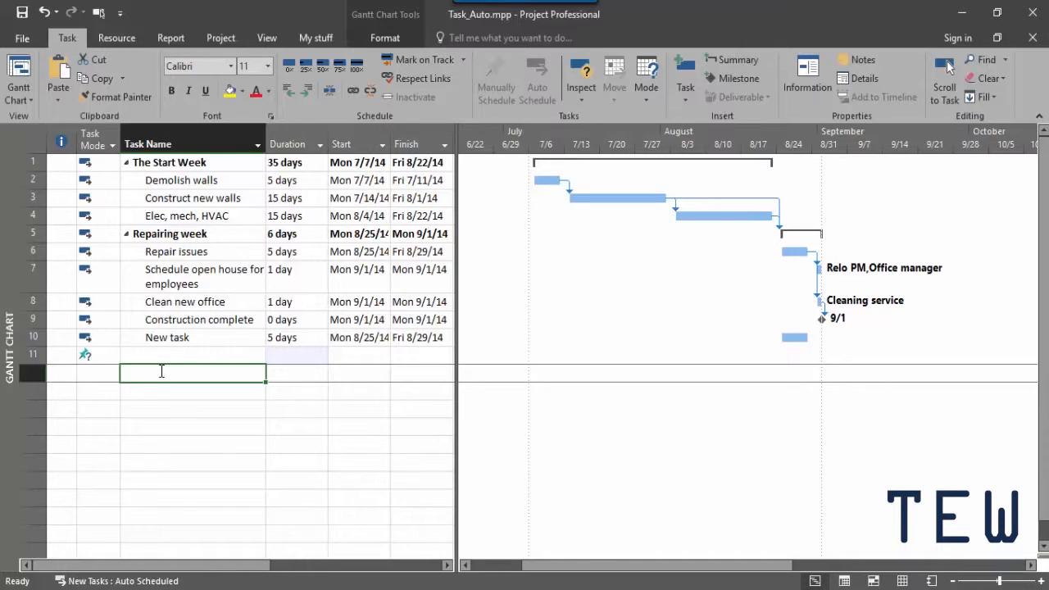
# - Add an auto-scheduled task named 'new task 2' as task 12
pyautogui.write('new task')
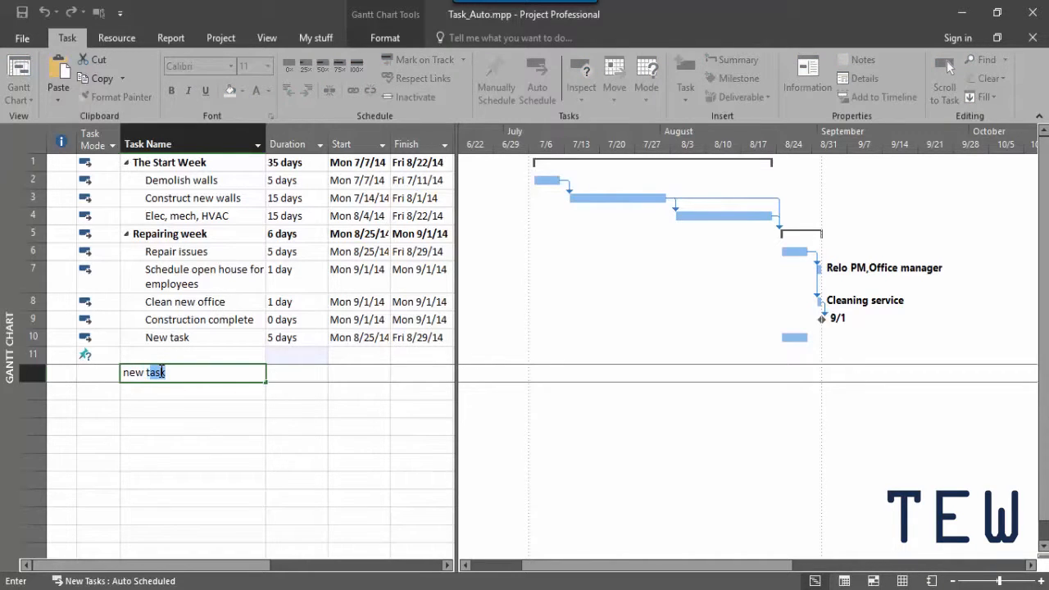
pyautogui.write('2')
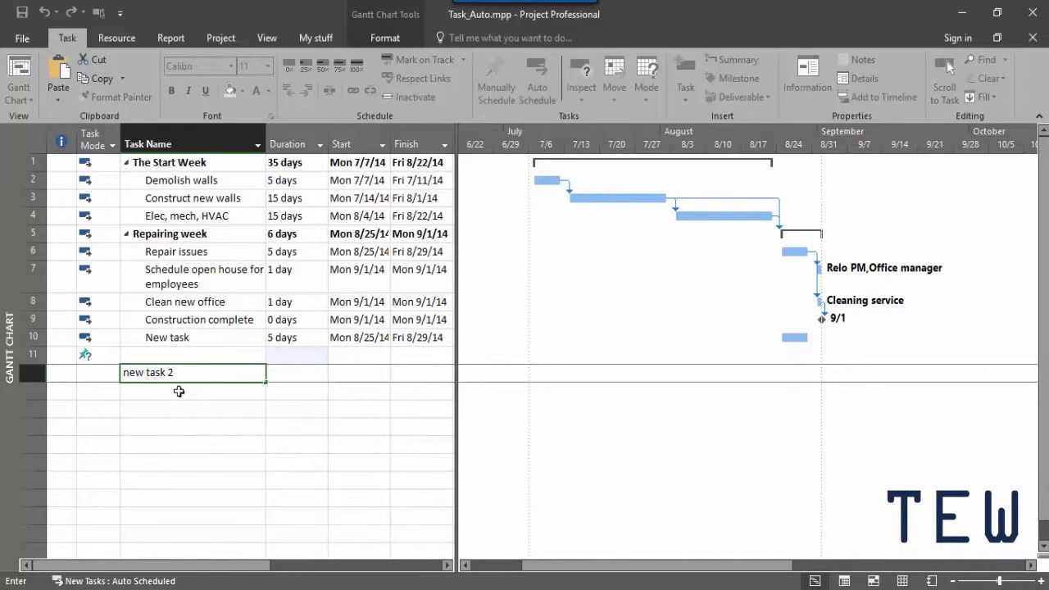
pyautogui.press('Return')
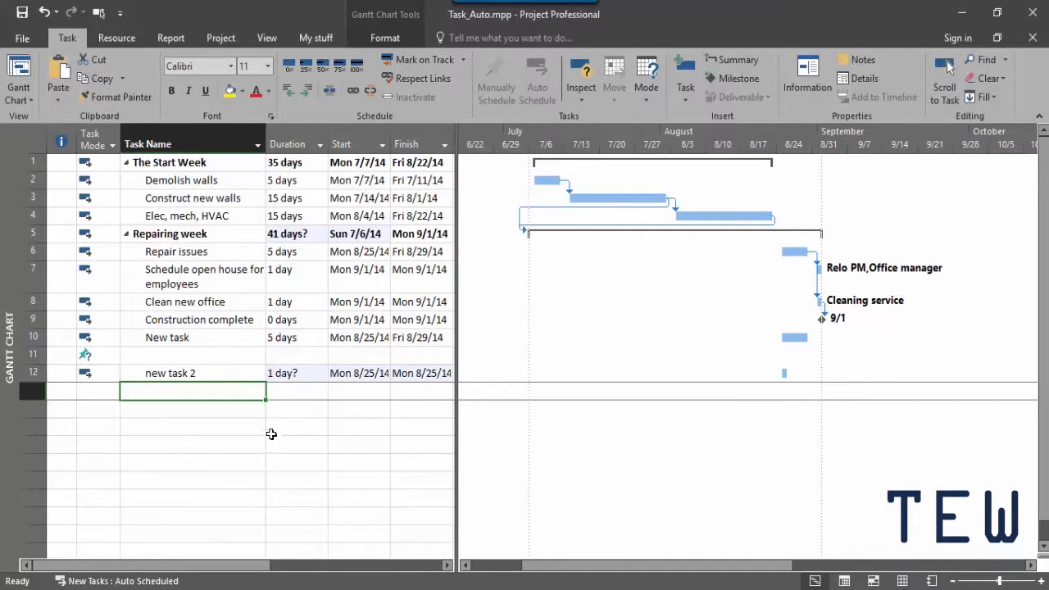
pyautogui.moveTo(308, 377)
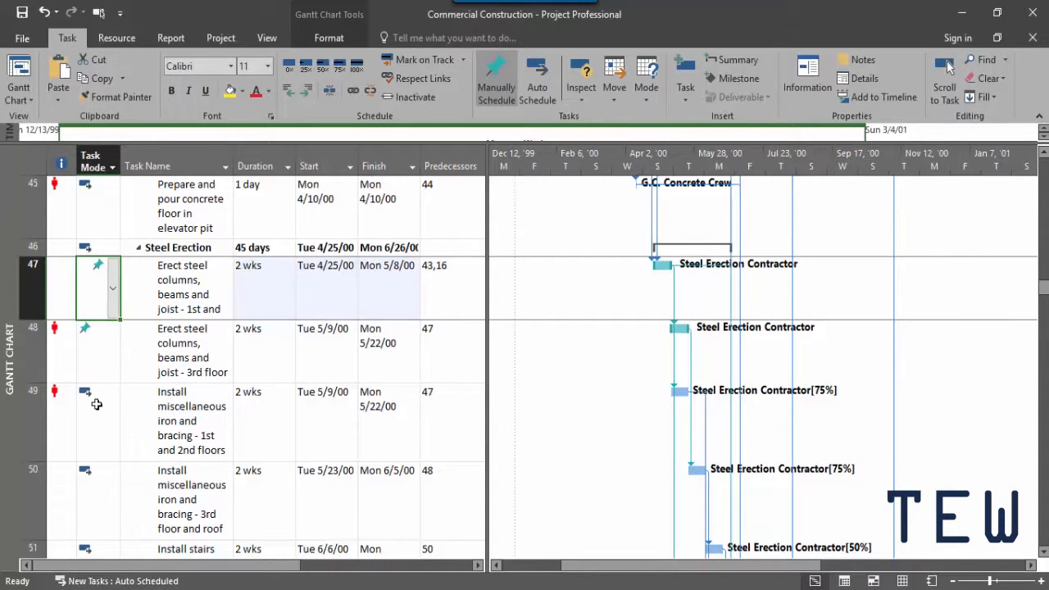
# - Set task 48, the 3rd-floor steel erection, to Auto Scheduled in the Task Mode column
pyautogui.click(97, 403)
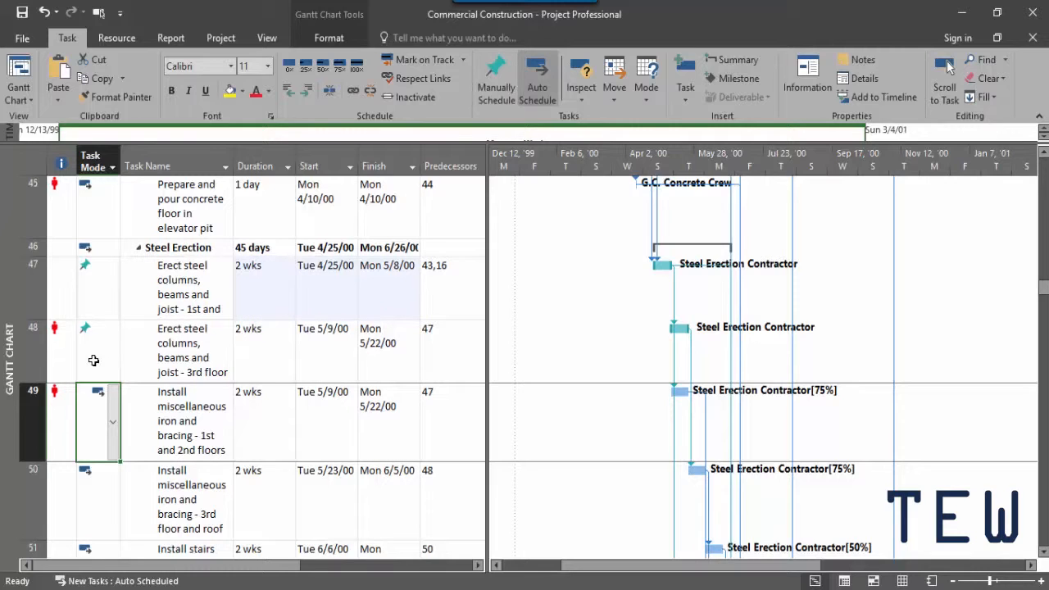
pyautogui.moveTo(289, 387)
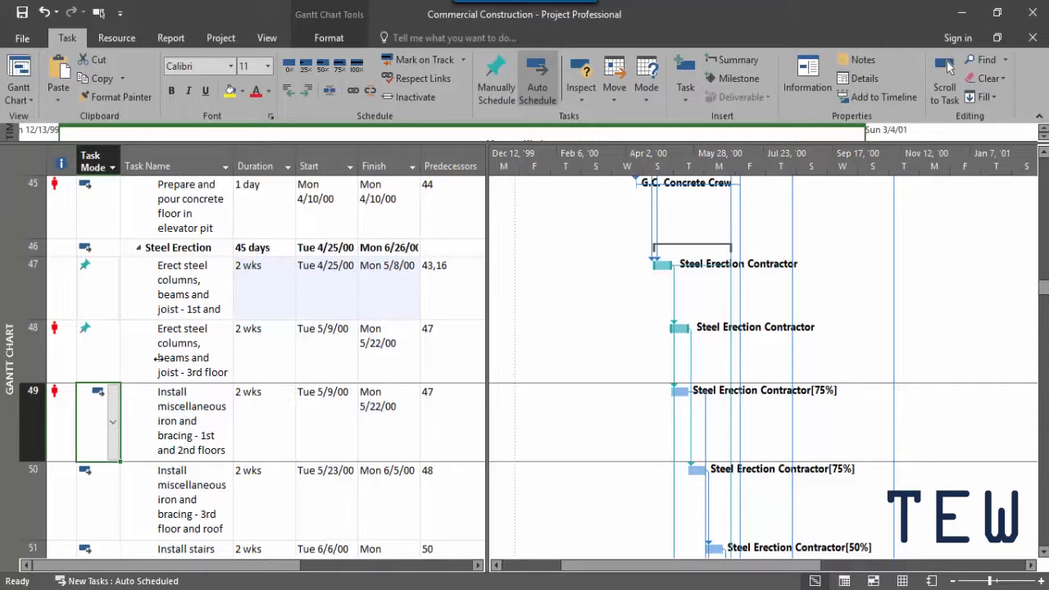
pyautogui.click(111, 352)
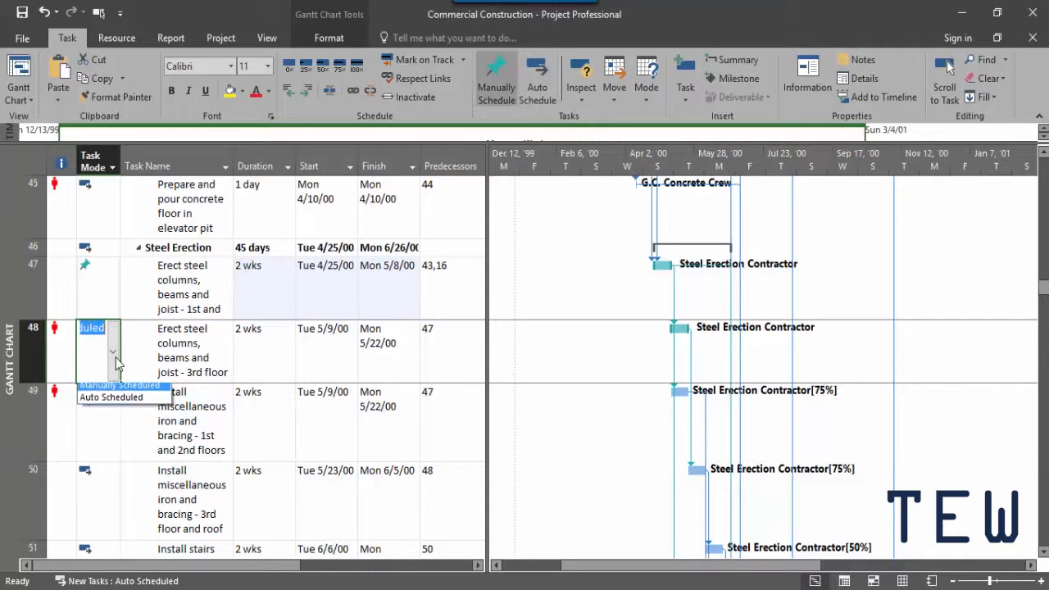
pyautogui.click(110, 397)
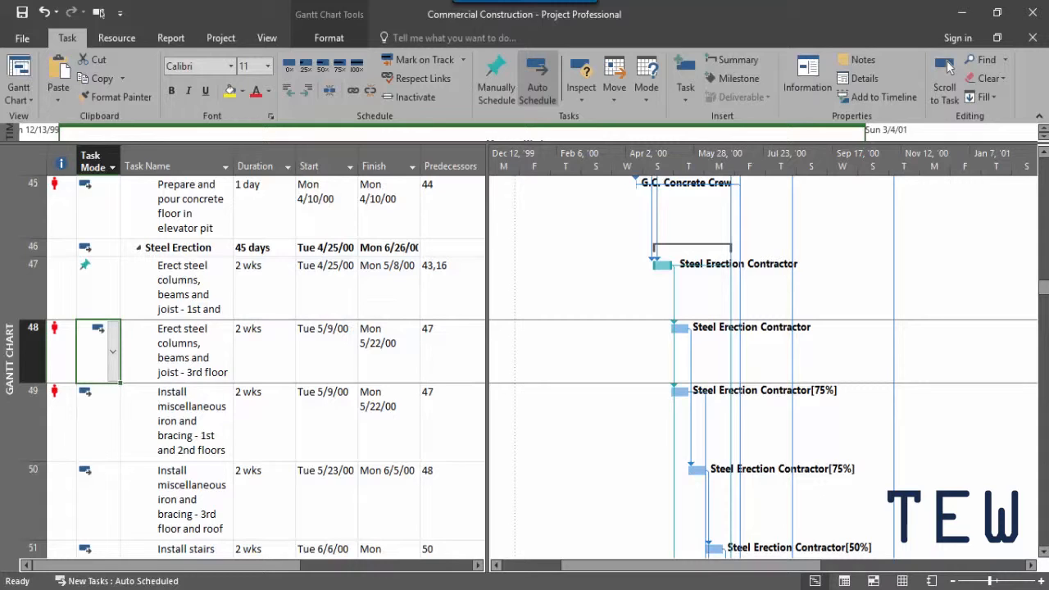
pyautogui.click(118, 580)
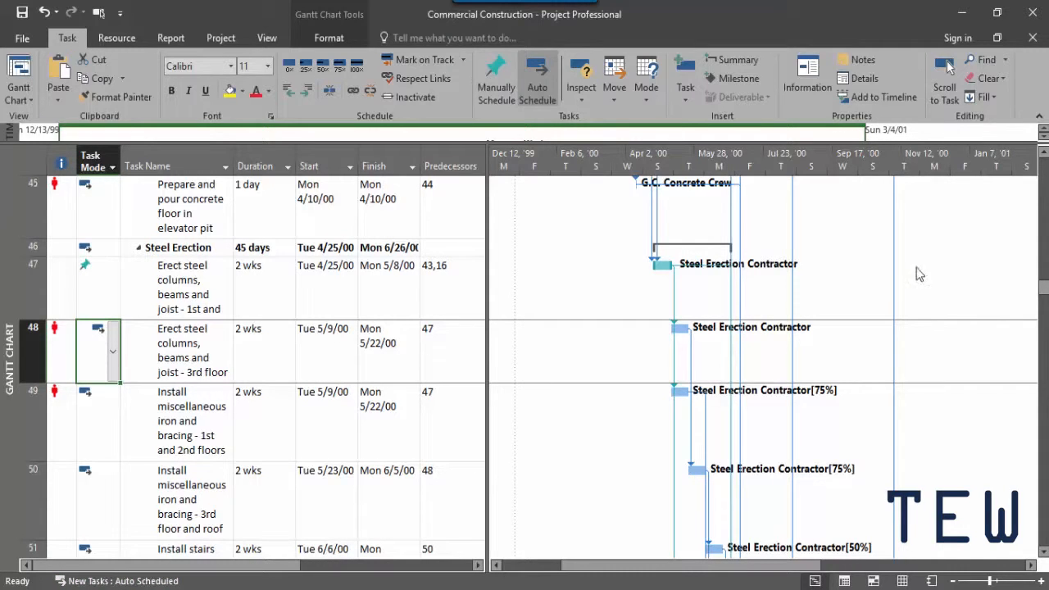
# - Add an auto-scheduled task named 'New task' as row 145 at the bottom of the schedule
pyautogui.scroll(-3)
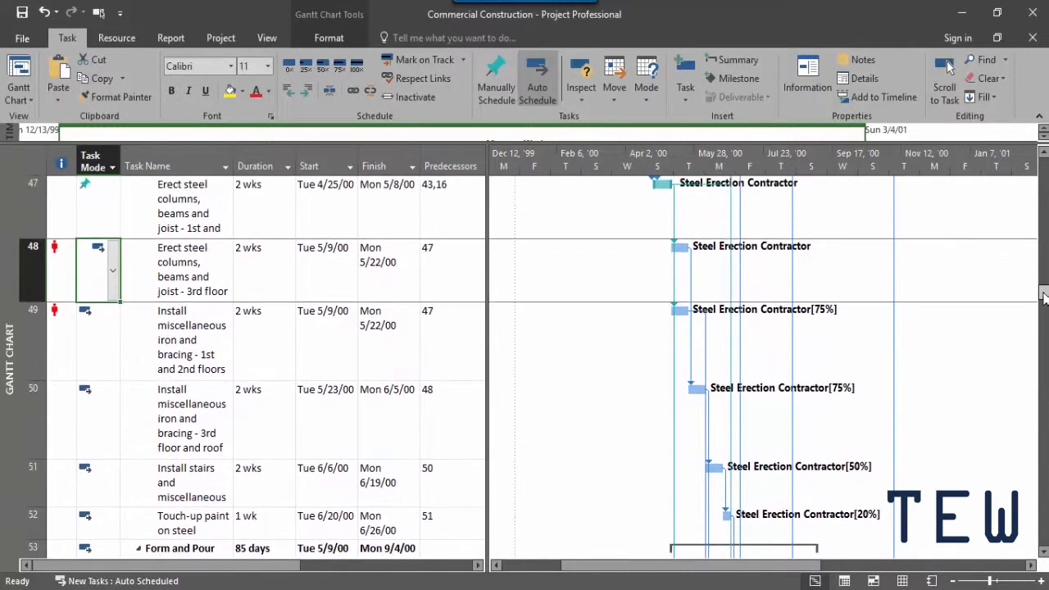
pyautogui.scroll(-3)
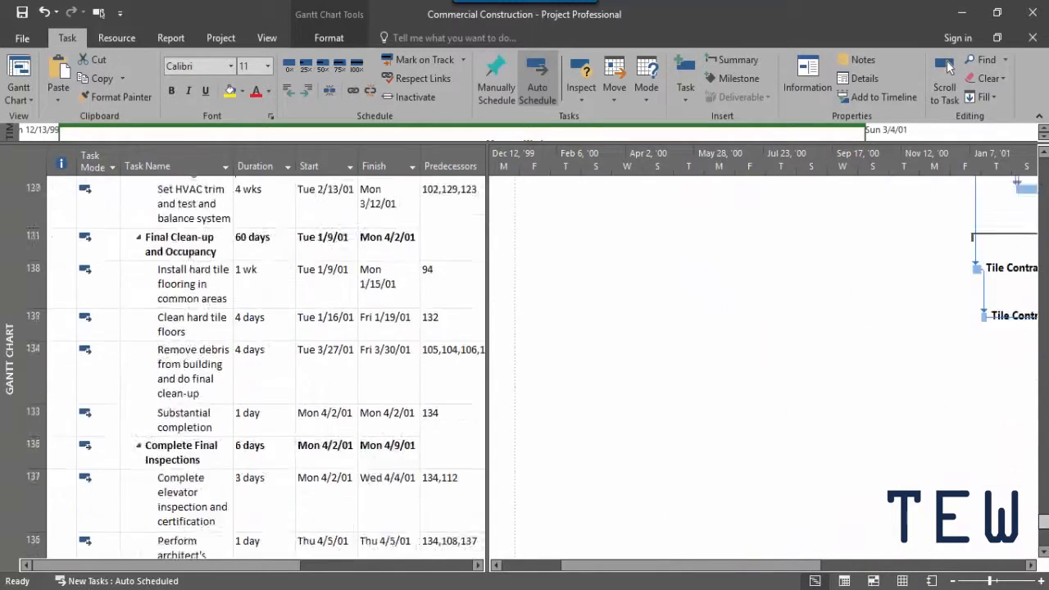
pyautogui.scroll(-3)
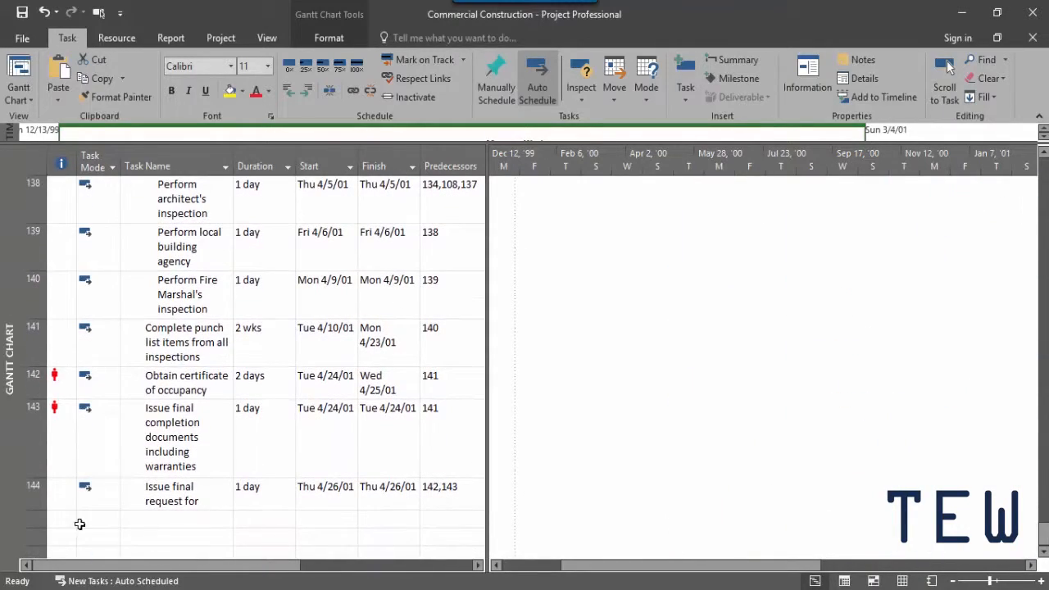
pyautogui.click(177, 518)
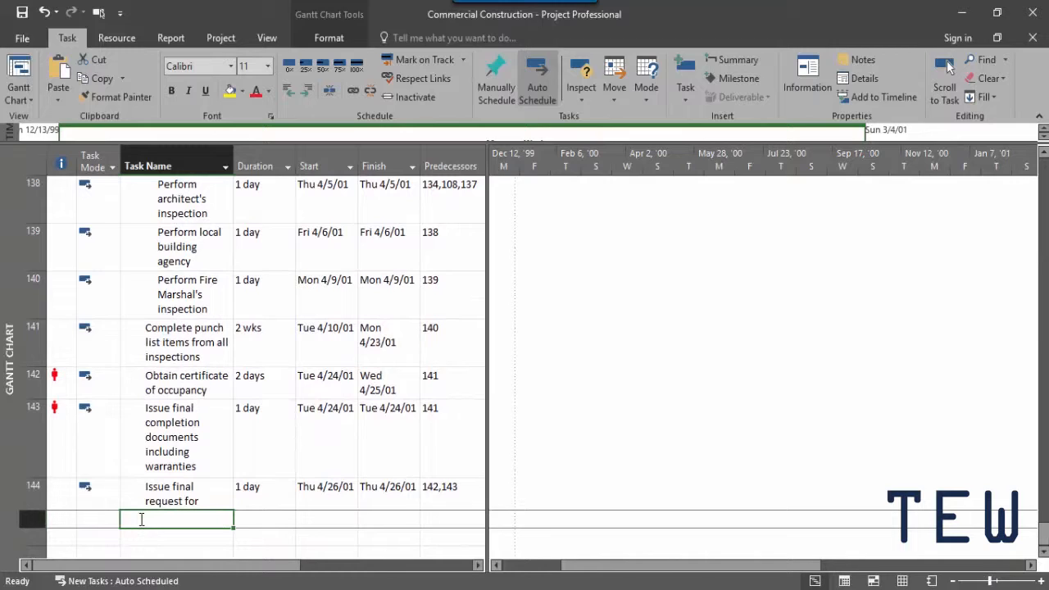
pyautogui.write('New ty')
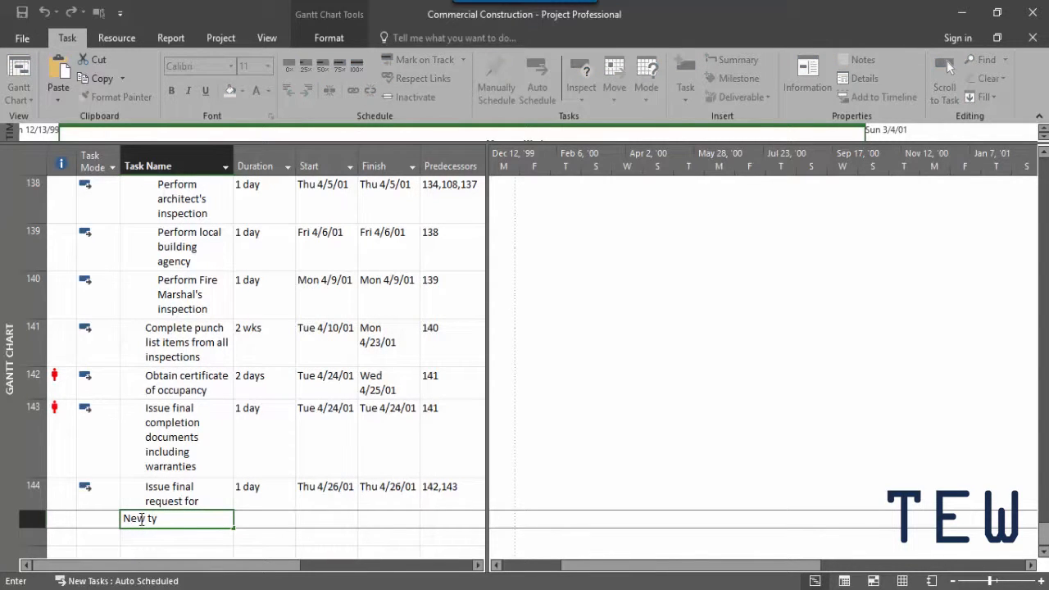
pyautogui.write('ask')
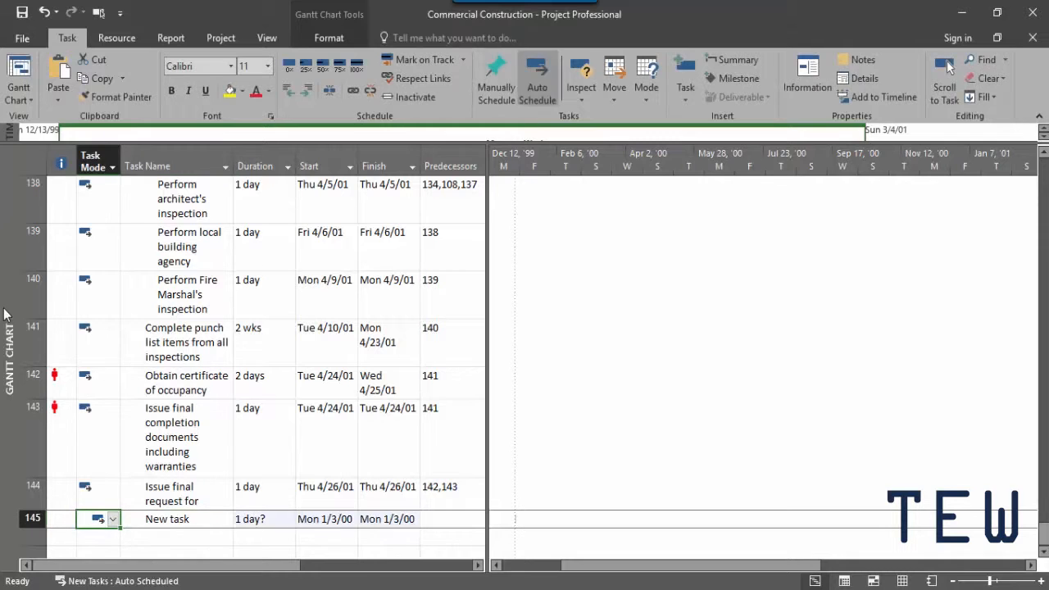
# - Show the Schedule page of Project Options at the scheduling options for this project
pyautogui.click(23, 37)
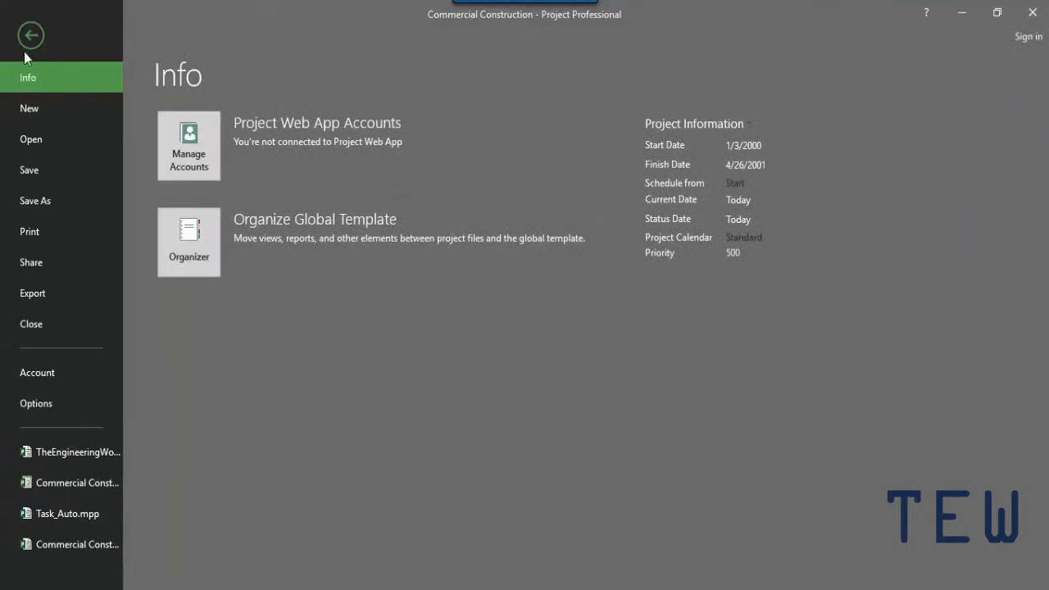
pyautogui.click(31, 34)
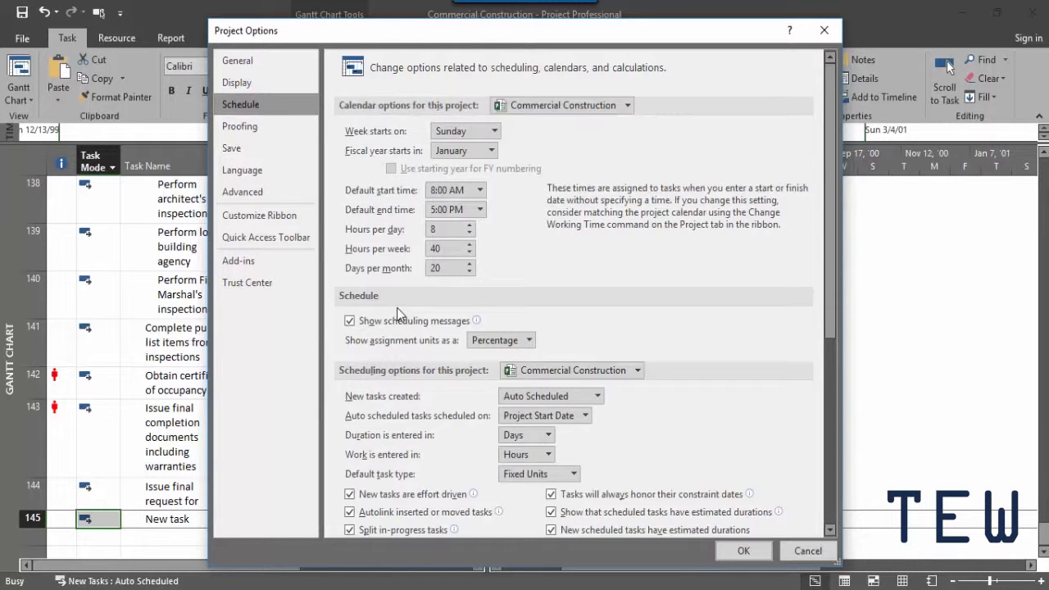
pyautogui.scroll(-3)
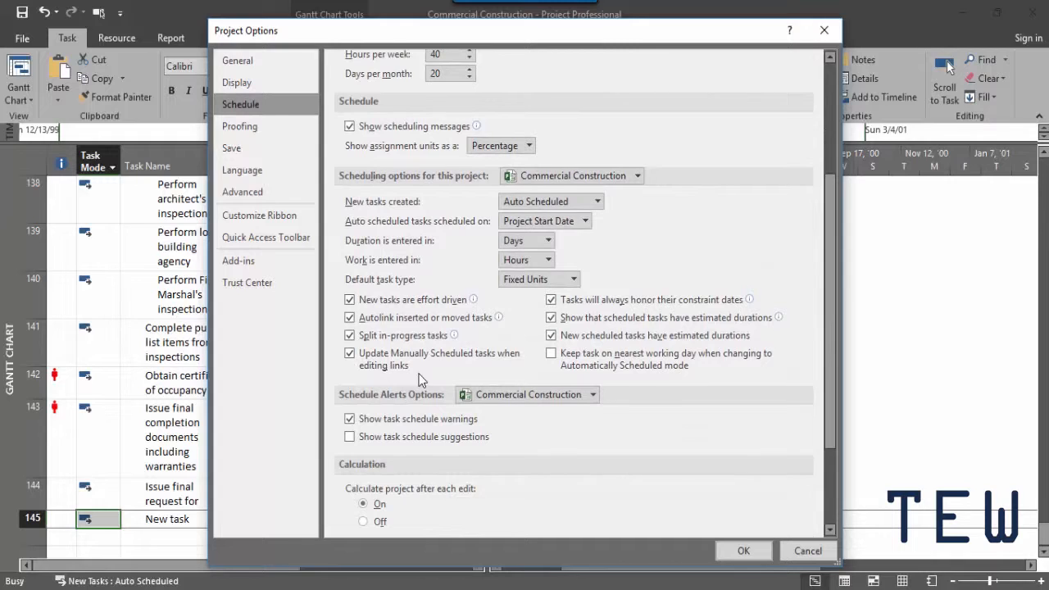
pyautogui.moveTo(426, 203)
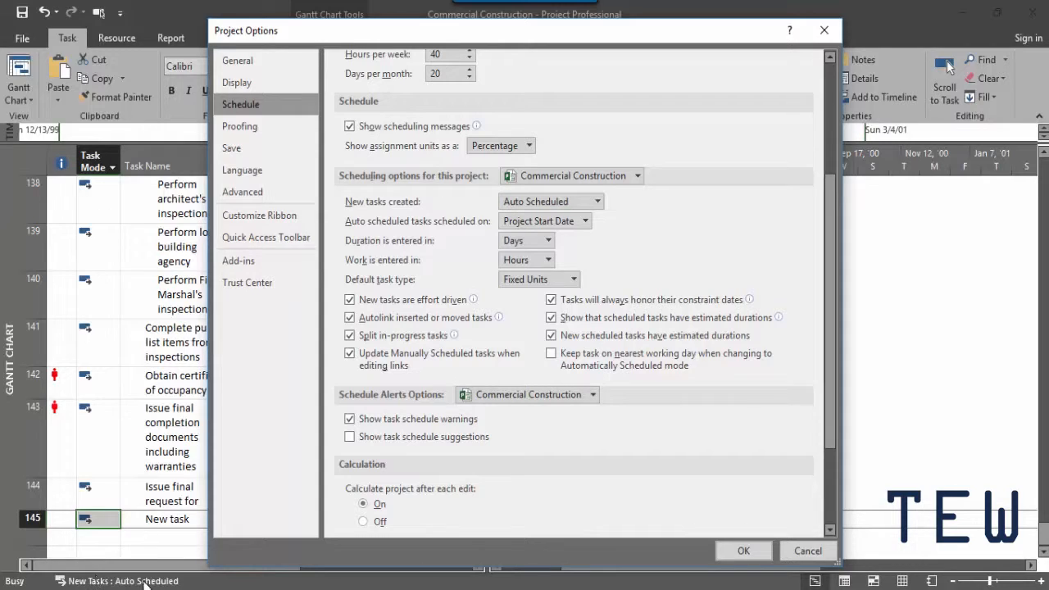
pyautogui.moveTo(619, 227)
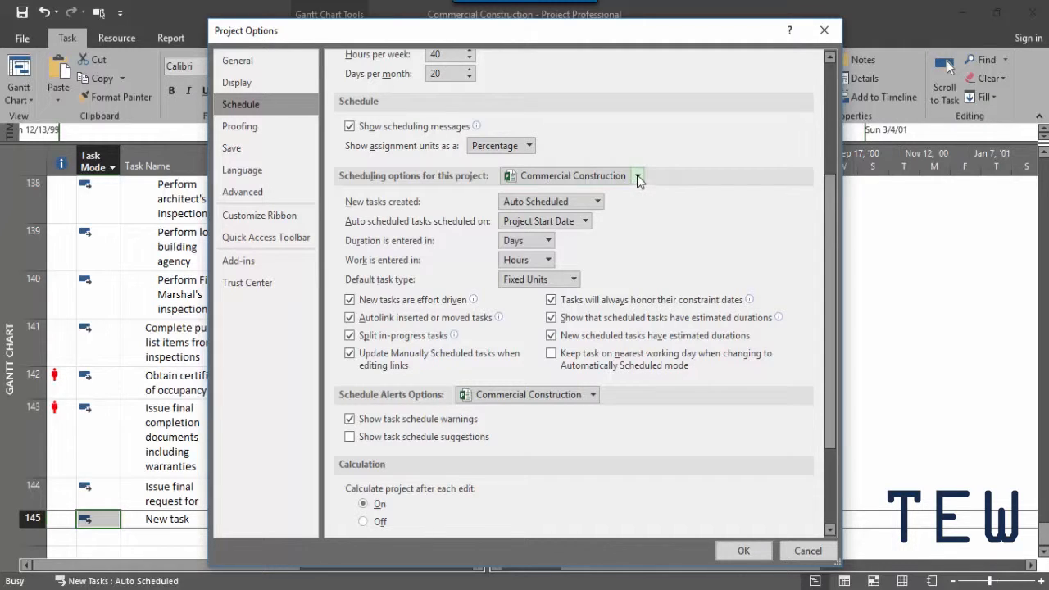
# - Apply auto-scheduled new tasks to All New Projects and confirm with OK
pyautogui.click(637, 176)
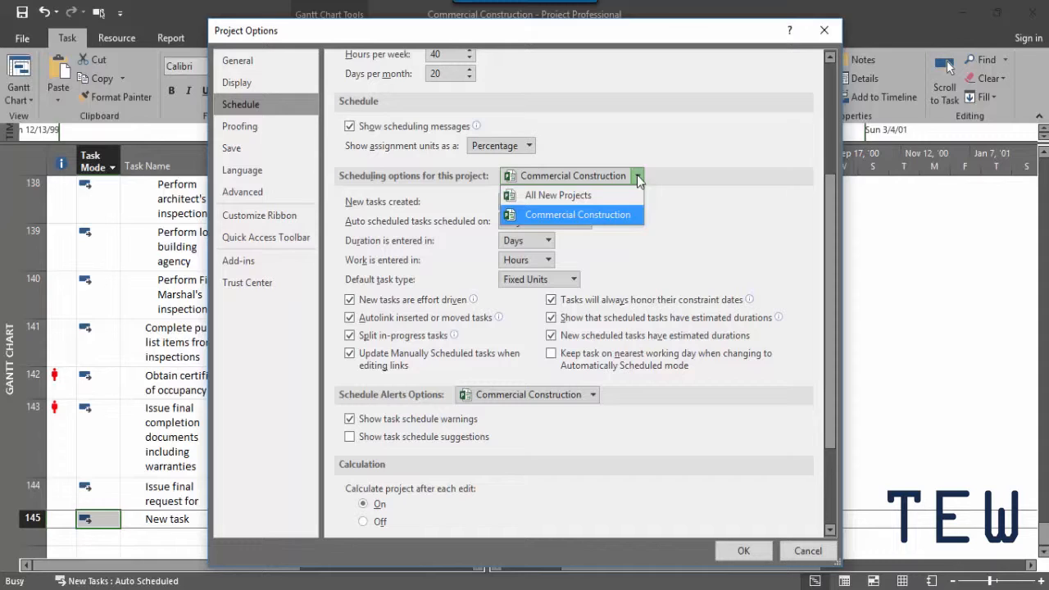
pyautogui.moveTo(557, 195)
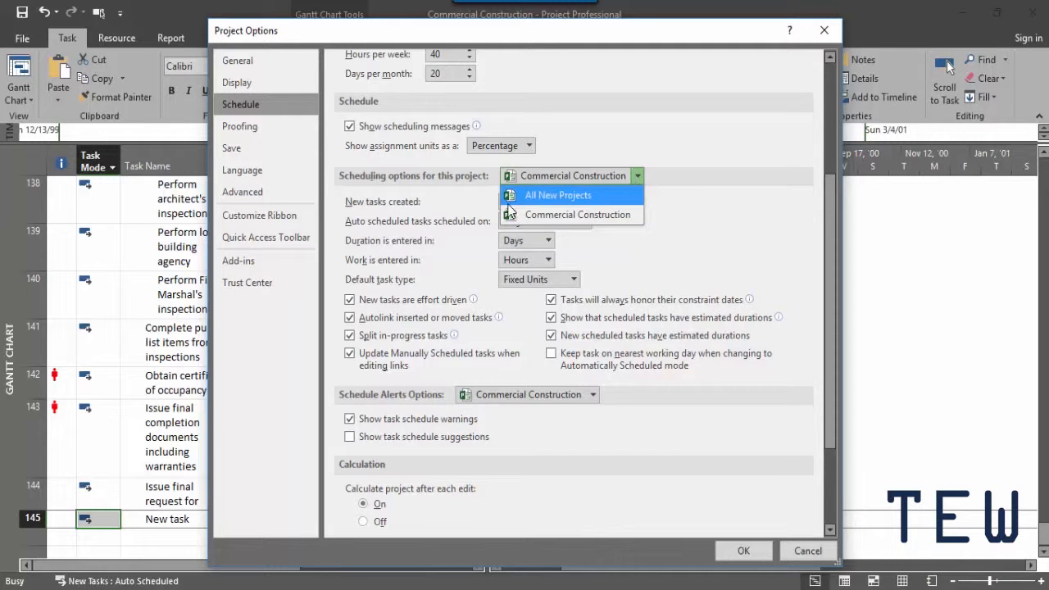
pyautogui.click(576, 213)
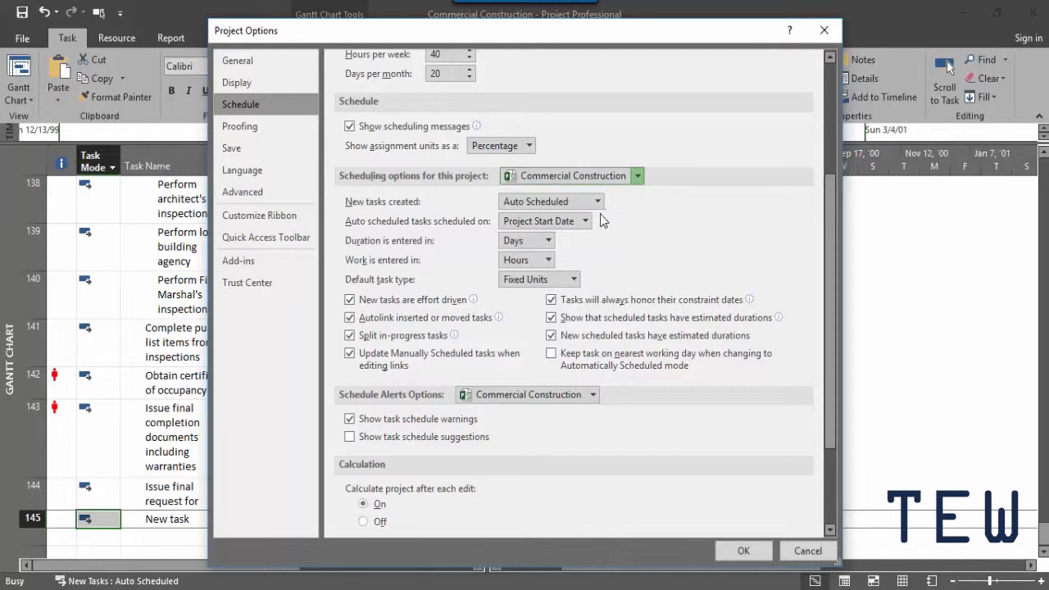
pyautogui.click(637, 175)
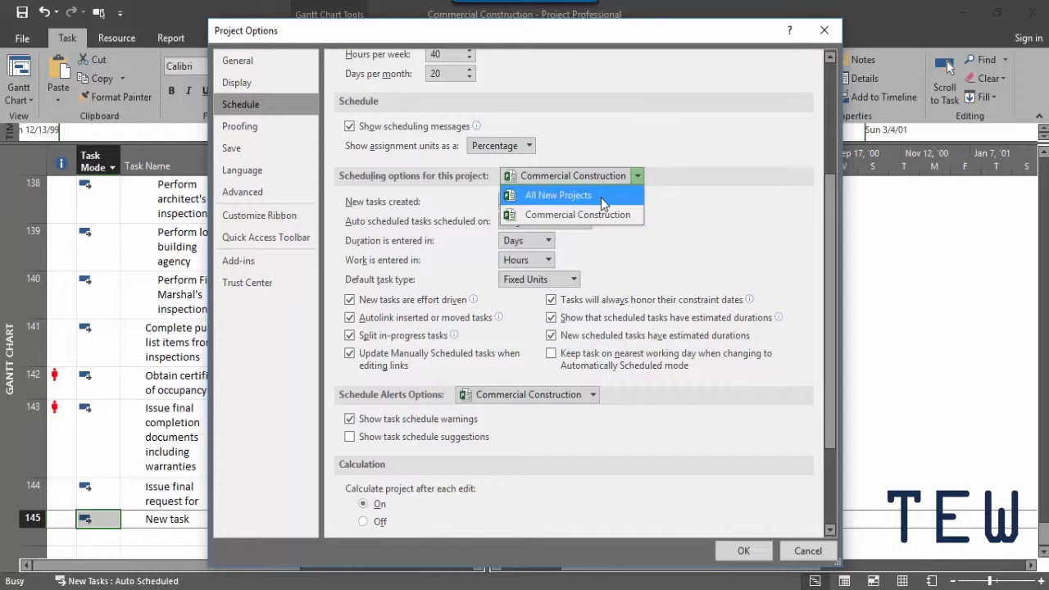
pyautogui.click(557, 195)
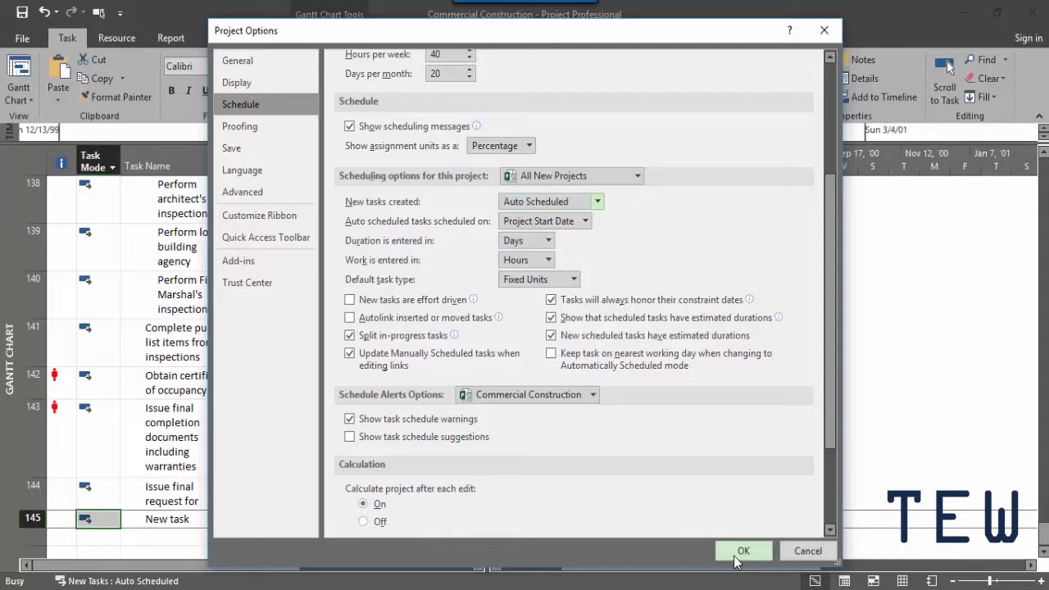
pyautogui.click(744, 551)
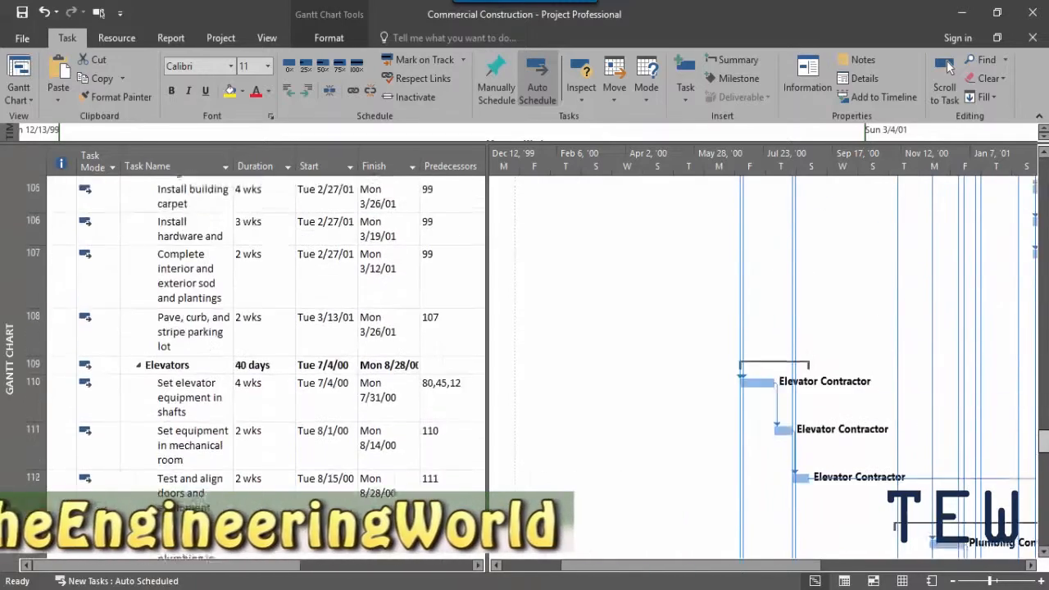
pyautogui.scroll(3)
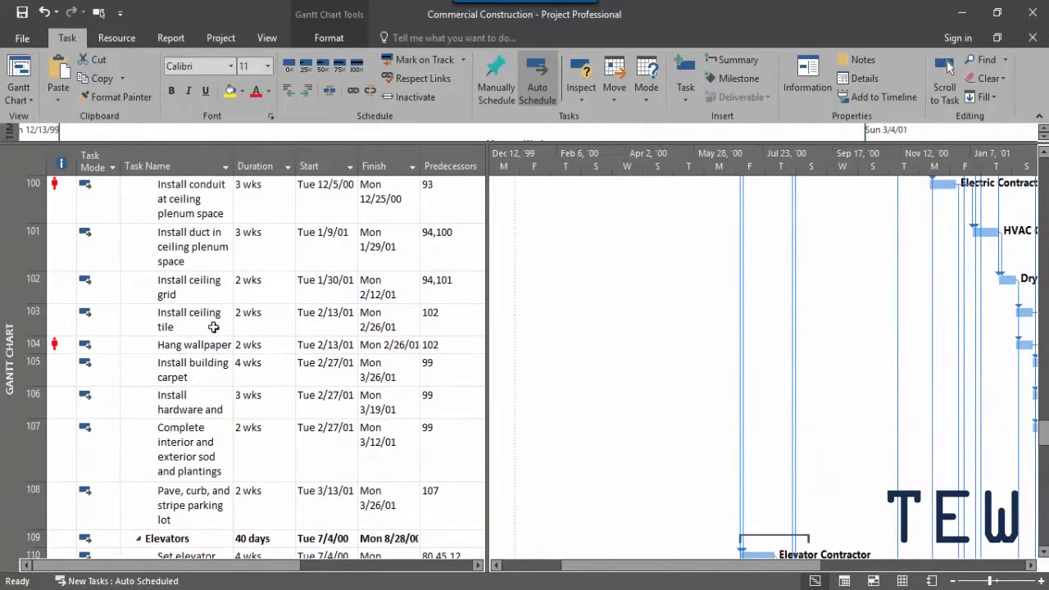
pyautogui.moveTo(85, 318)
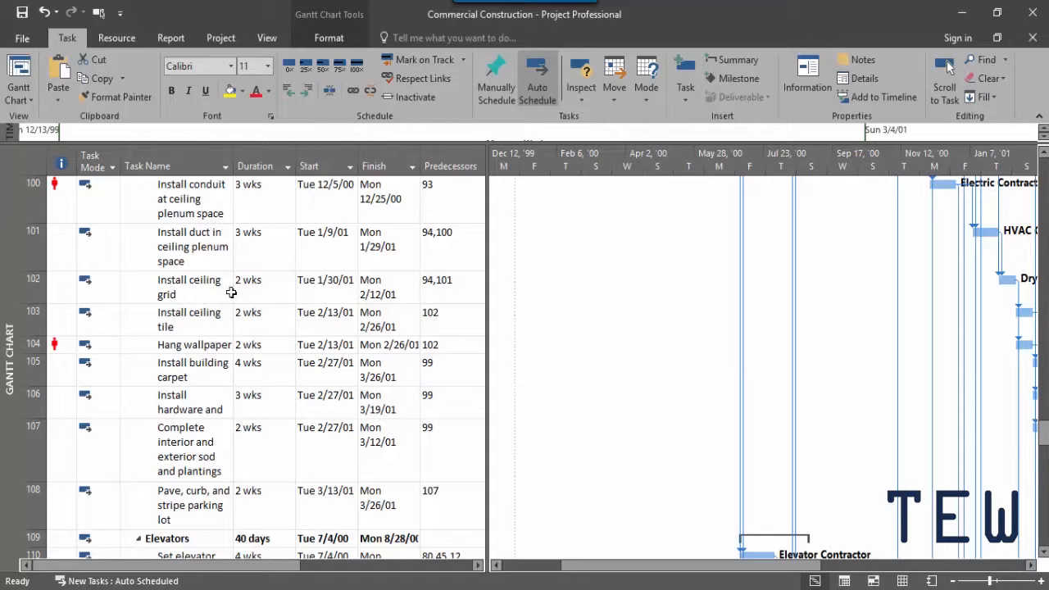
pyautogui.moveTo(370, 237)
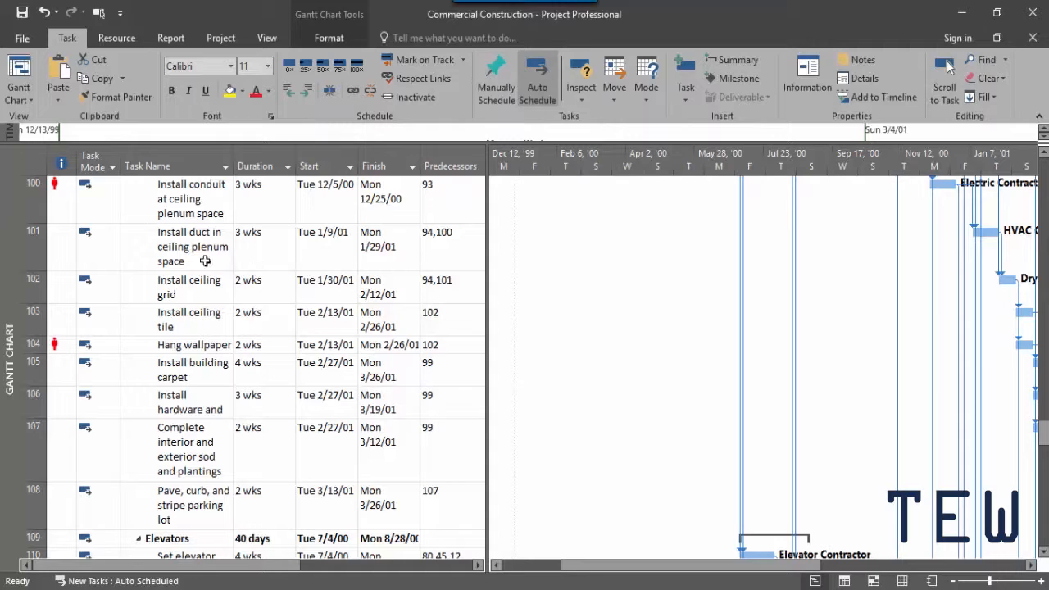
pyautogui.moveTo(95, 279)
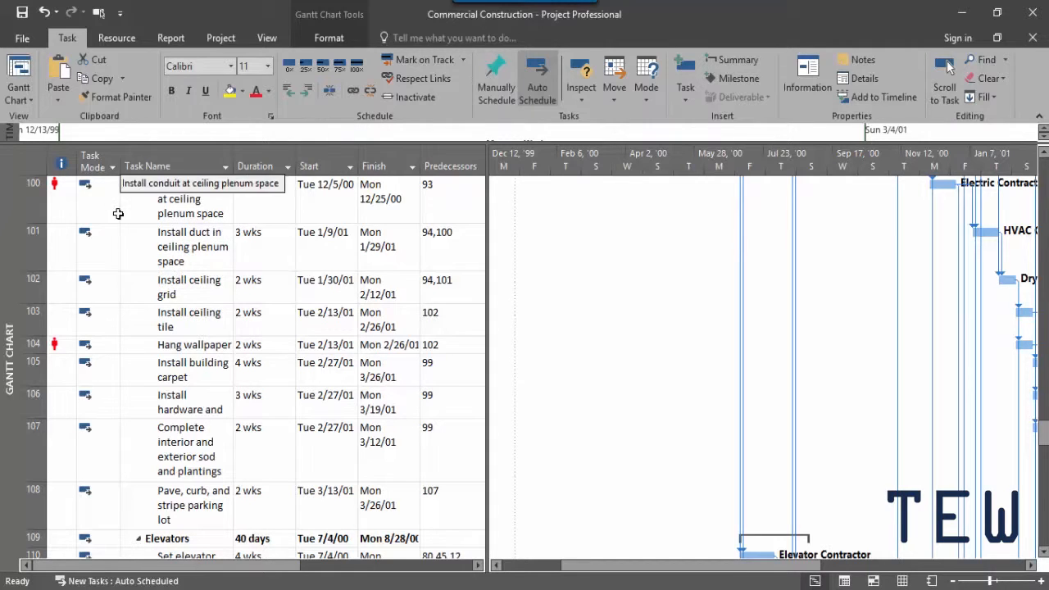
pyautogui.click(97, 245)
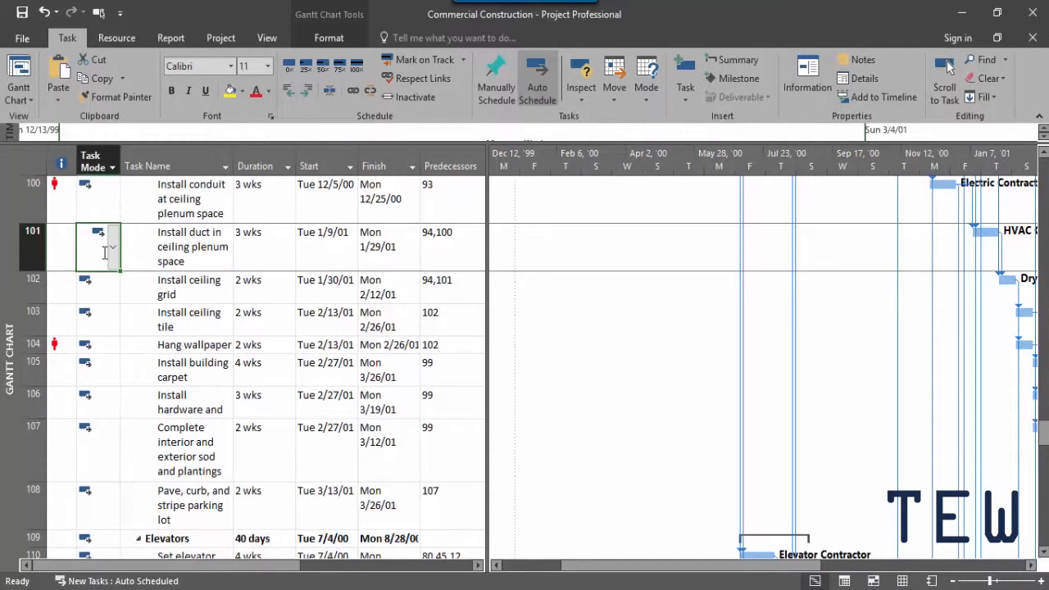